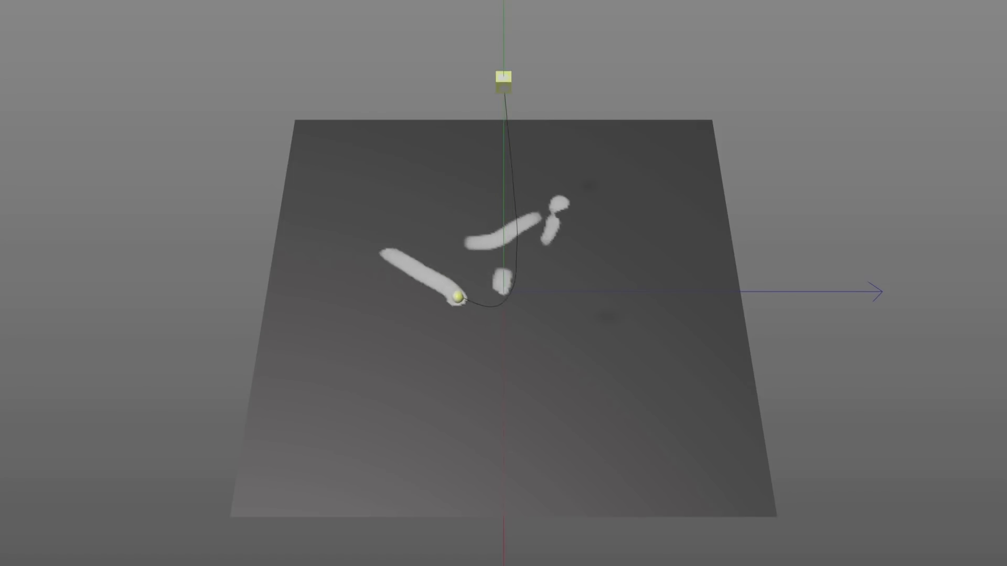
Step: Drag the sphere across the plane twice to paint two new white trails
{"action": "left_click_drag", "start_coordinate": [460, 297], "coordinate": [487, 369]}
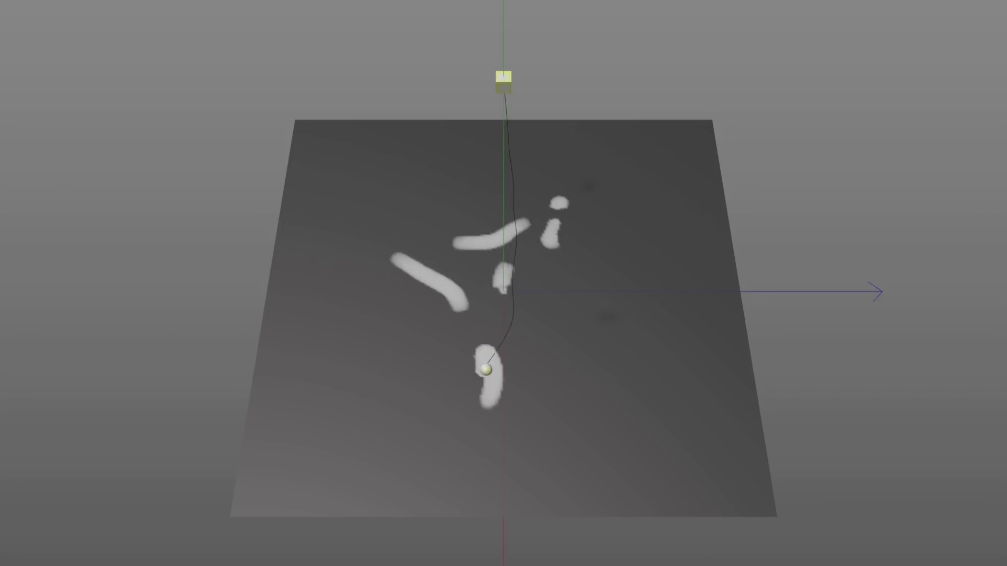
{"action": "left_click_drag", "start_coordinate": [487, 371], "coordinate": [570, 311]}
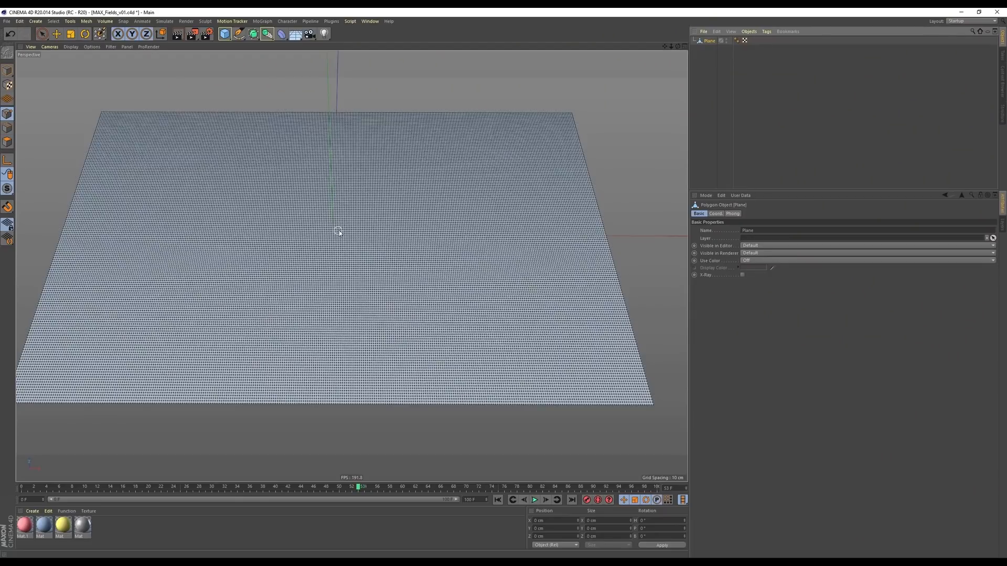
{"action": "mouse_move", "coordinate": [518, 235]}
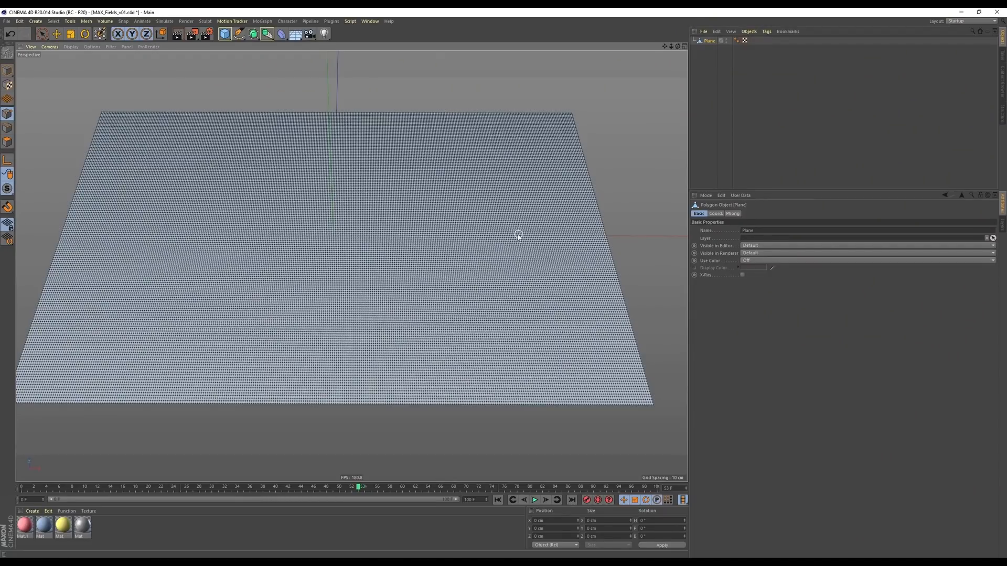
Step: Select the plane's points with Live Selection, set vertex weight to 100%, and enable Use Fields
{"action": "left_click", "coordinate": [42, 33]}
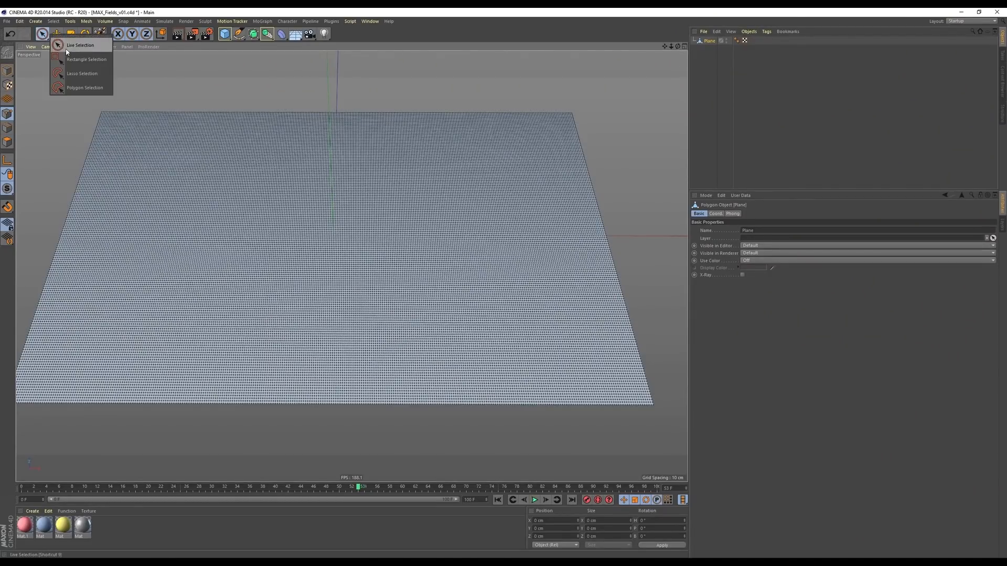
{"action": "left_click", "coordinate": [79, 45]}
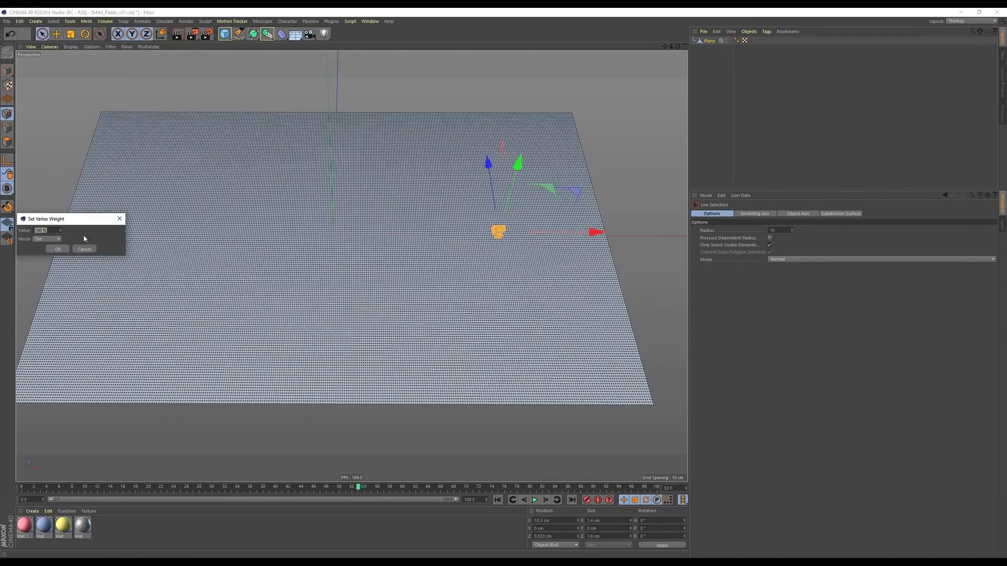
{"action": "left_click", "coordinate": [58, 249]}
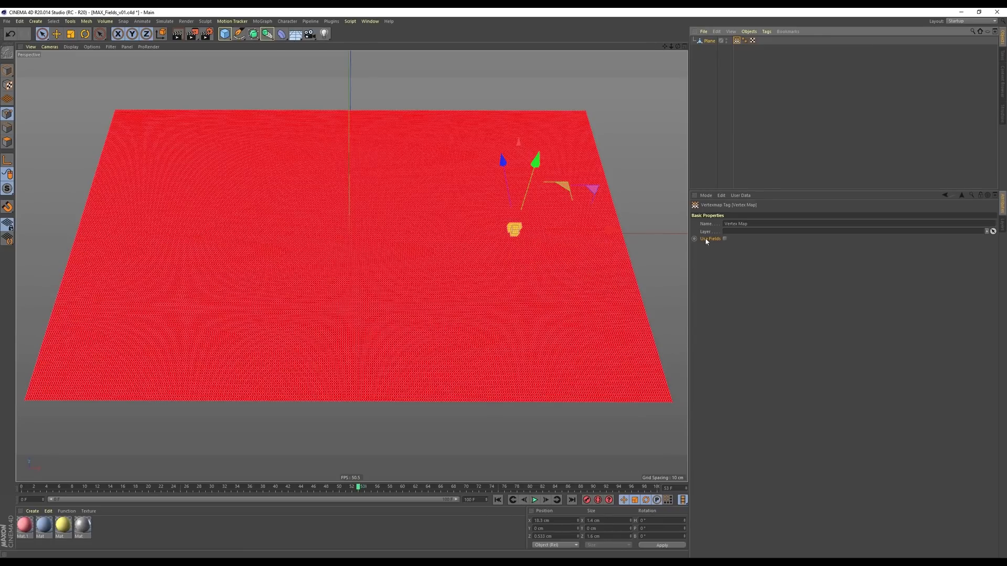
{"action": "left_click", "coordinate": [724, 238]}
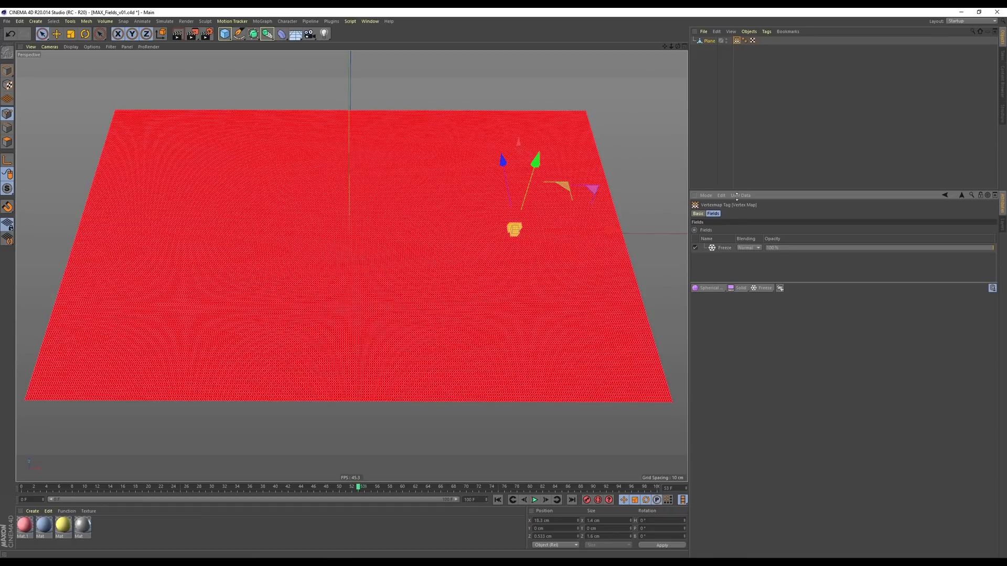
{"action": "mouse_move", "coordinate": [418, 114]}
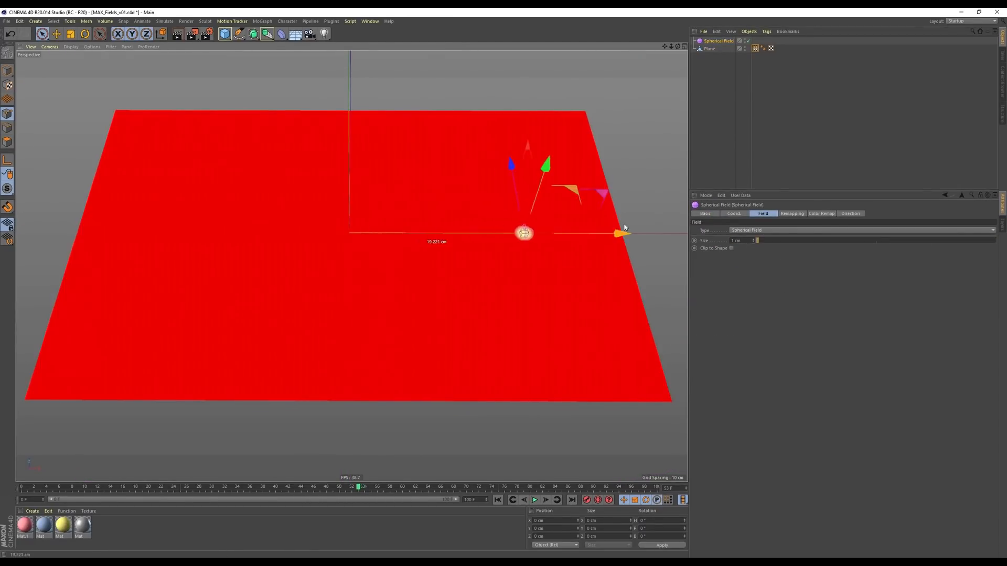
Step: Slide the Spherical Field back and forth along its X axis over the plane
{"action": "left_click_drag", "start_coordinate": [524, 232], "coordinate": [281, 232]}
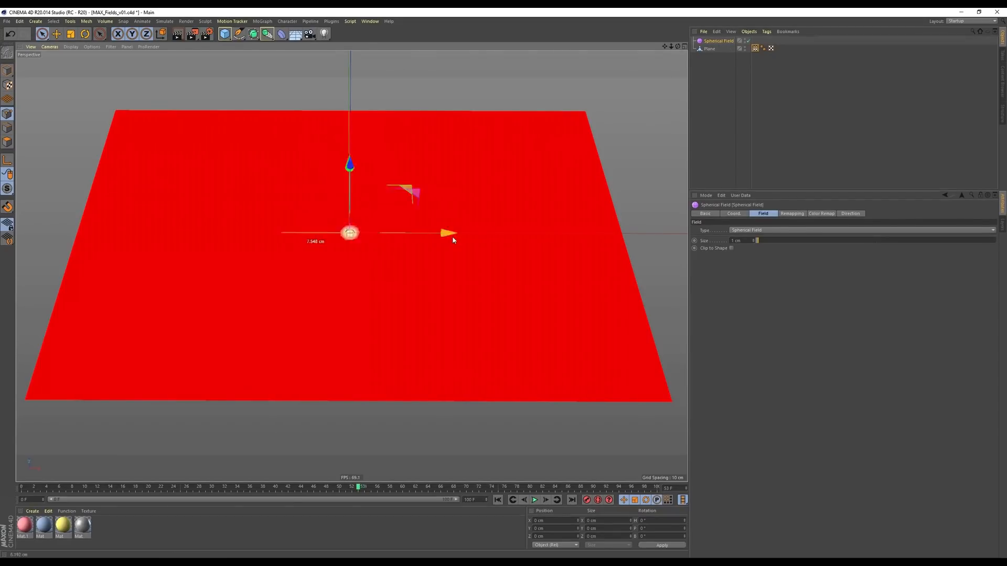
{"action": "left_click_drag", "start_coordinate": [350, 232], "coordinate": [526, 232]}
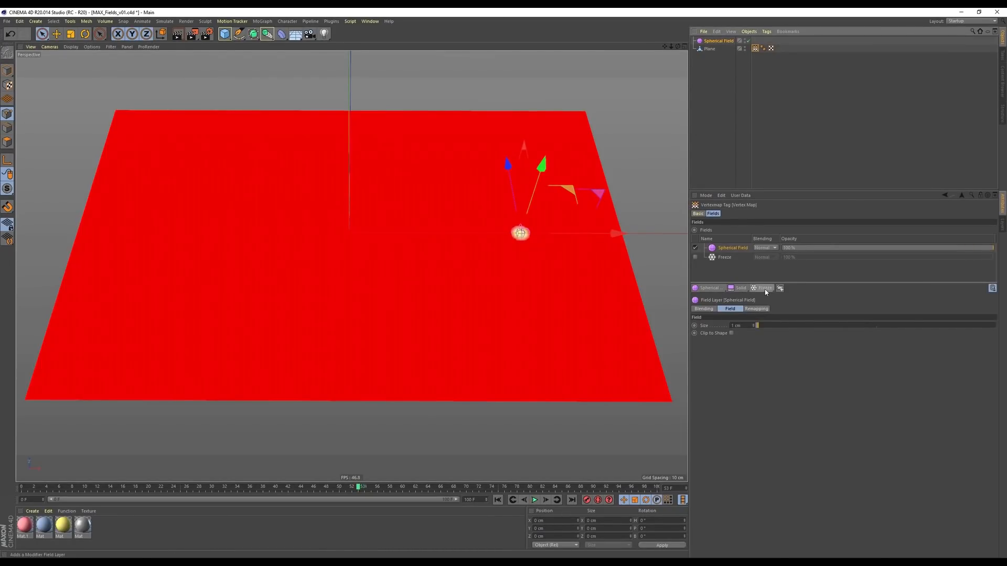
Step: Add a Freeze layer above the Spherical Field and set its blending to Add
{"action": "left_click", "coordinate": [762, 288]}
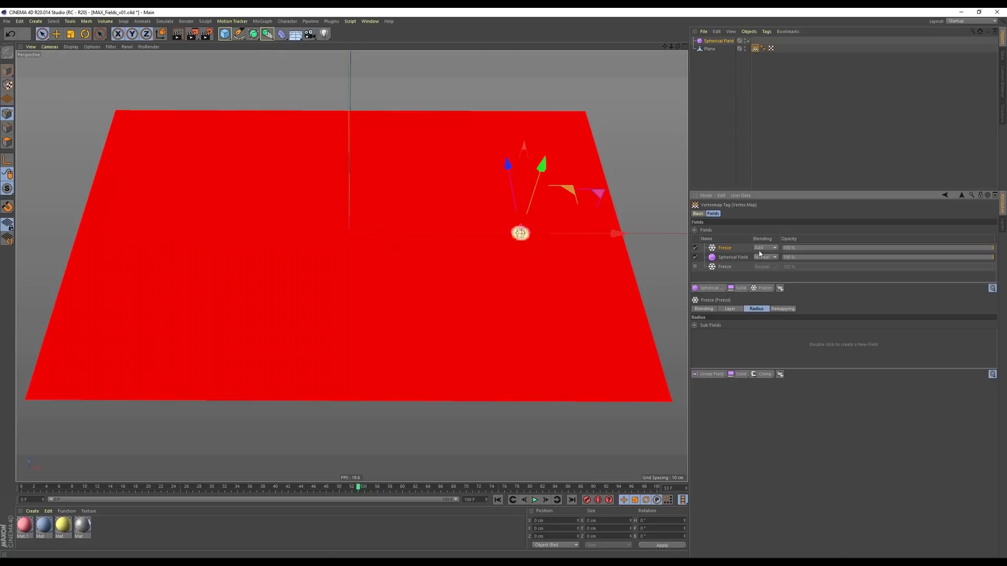
{"action": "left_click", "coordinate": [769, 248]}
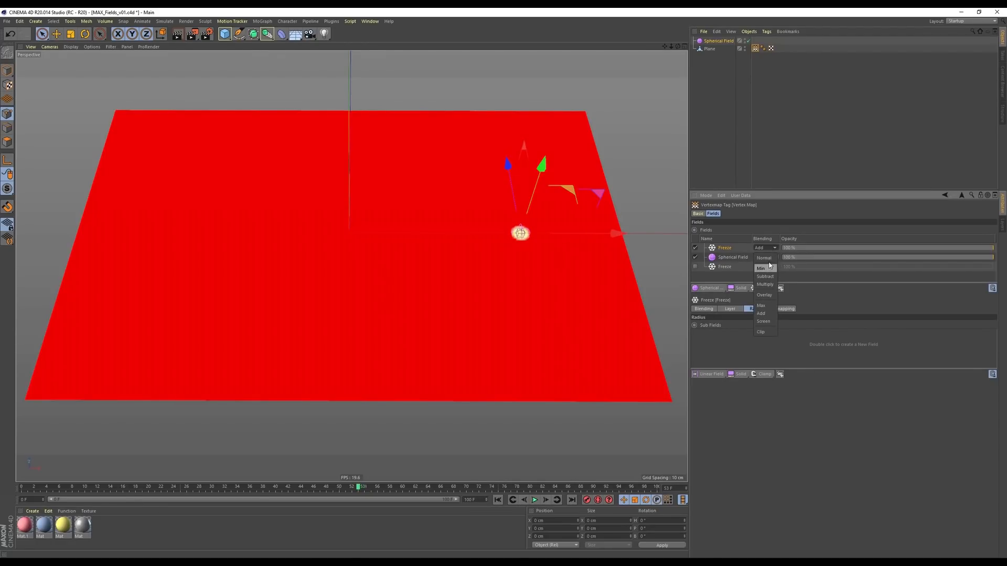
{"action": "left_click", "coordinate": [763, 257]}
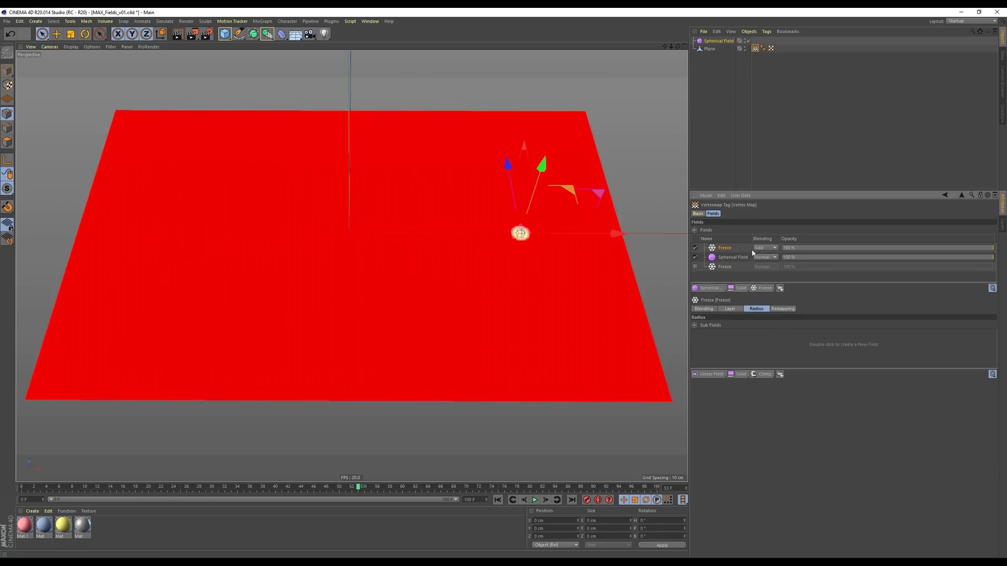
{"action": "left_click", "coordinate": [764, 248]}
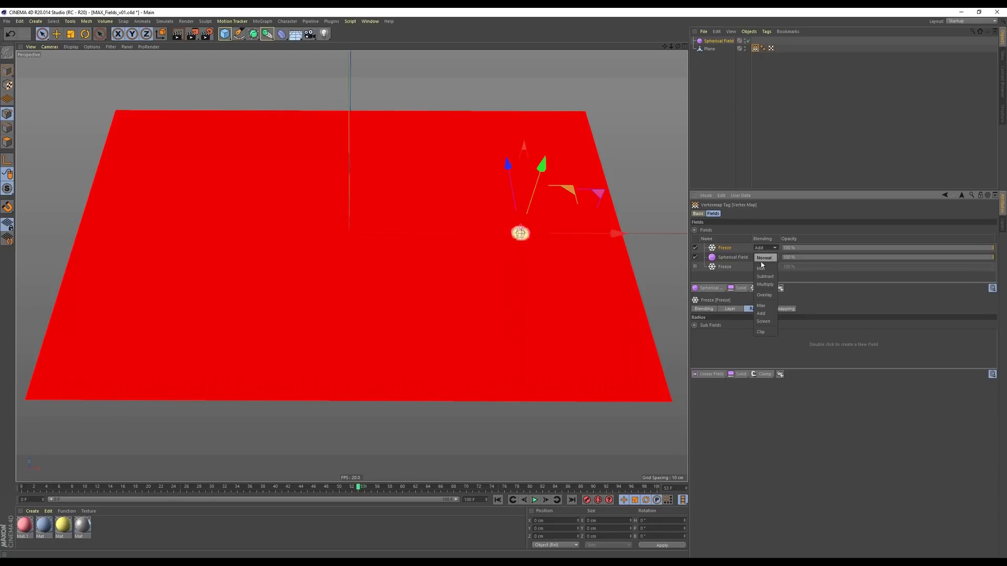
{"action": "mouse_move", "coordinate": [764, 295]}
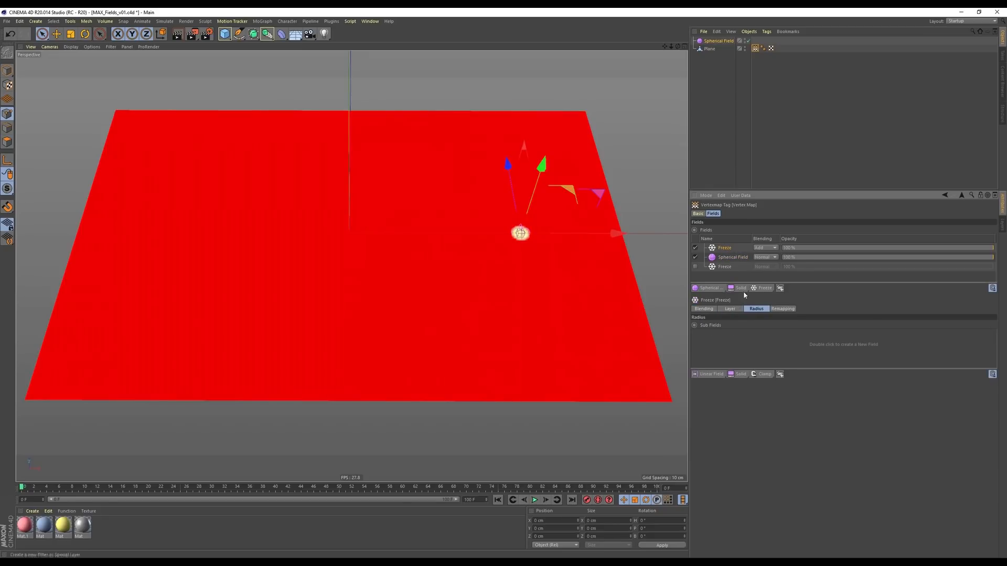
Step: Set the Freeze layer's Mode to Grow, then move the Spherical Field to test the growth
{"action": "left_click", "coordinate": [729, 309]}
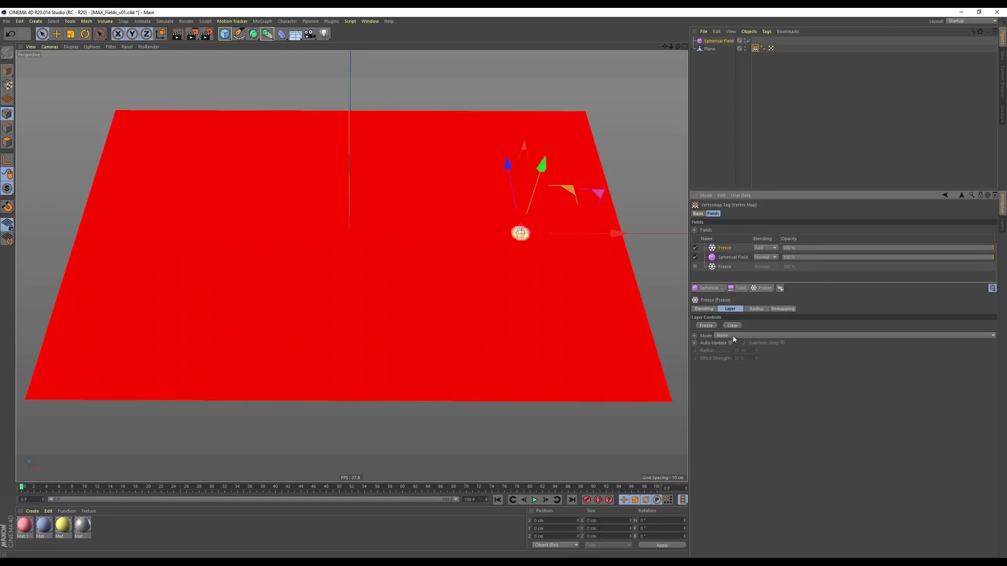
{"action": "left_click", "coordinate": [723, 335]}
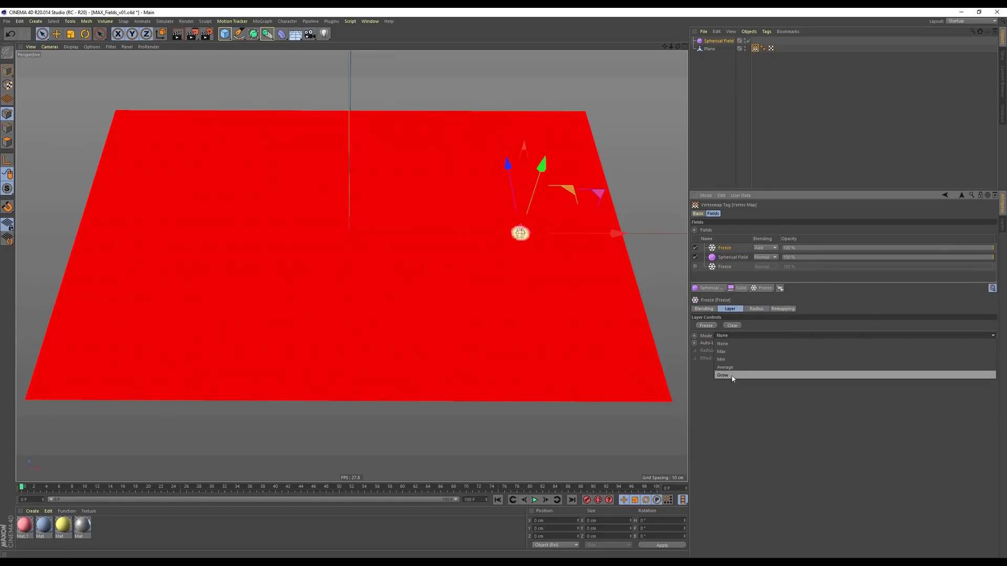
{"action": "left_click", "coordinate": [722, 375]}
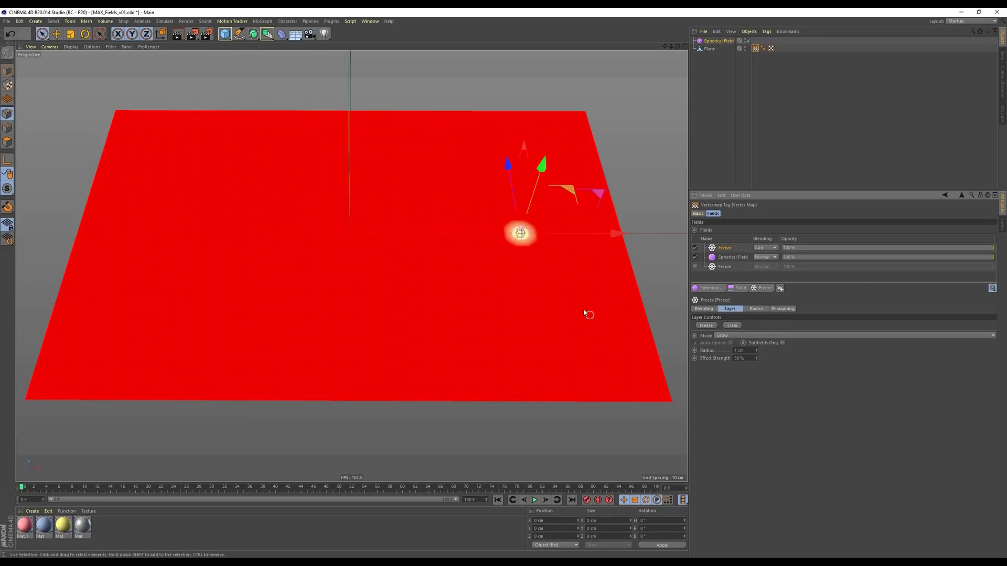
{"action": "mouse_move", "coordinate": [577, 456]}
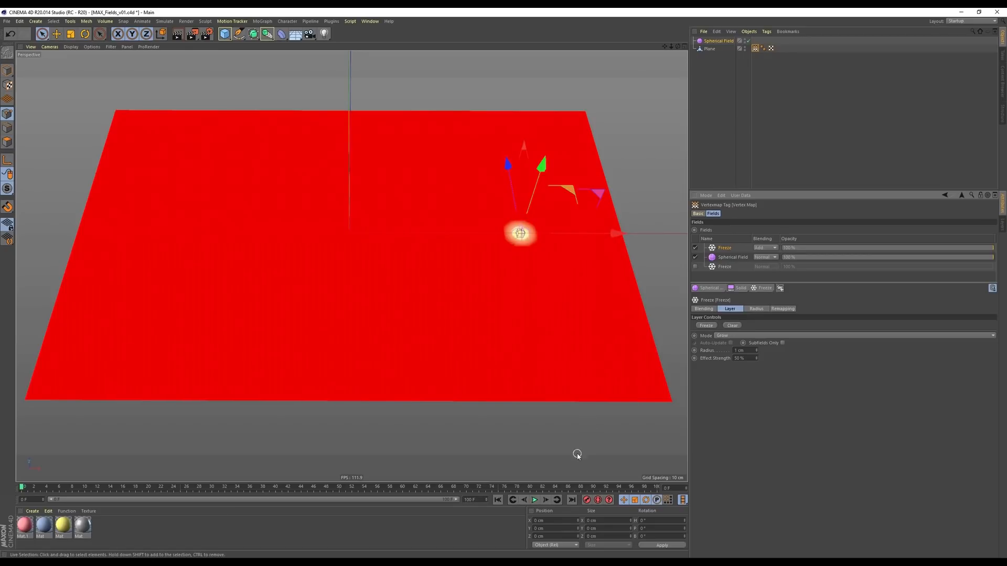
{"action": "left_click", "coordinate": [534, 500]}
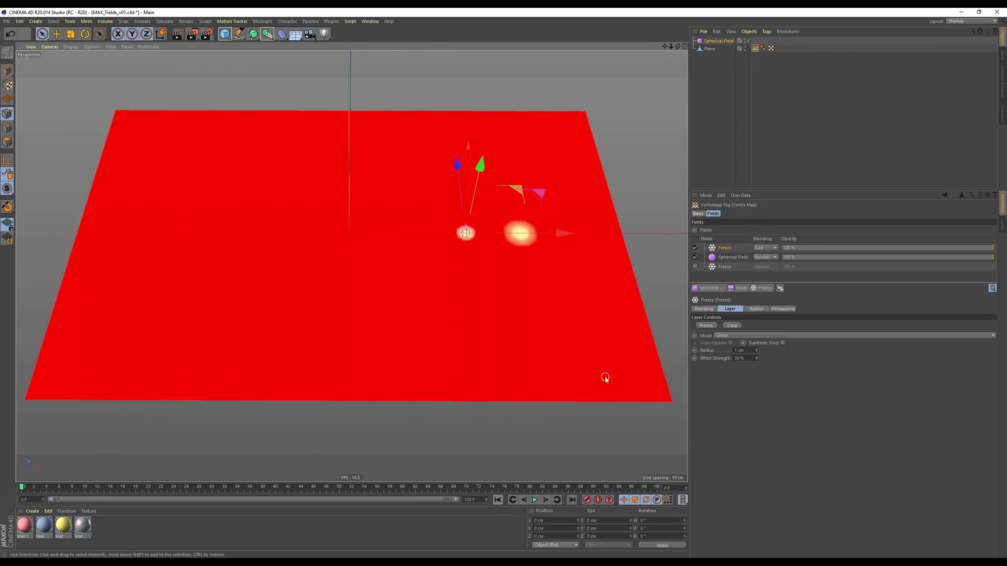
{"action": "left_click_drag", "start_coordinate": [465, 232], "coordinate": [603, 232]}
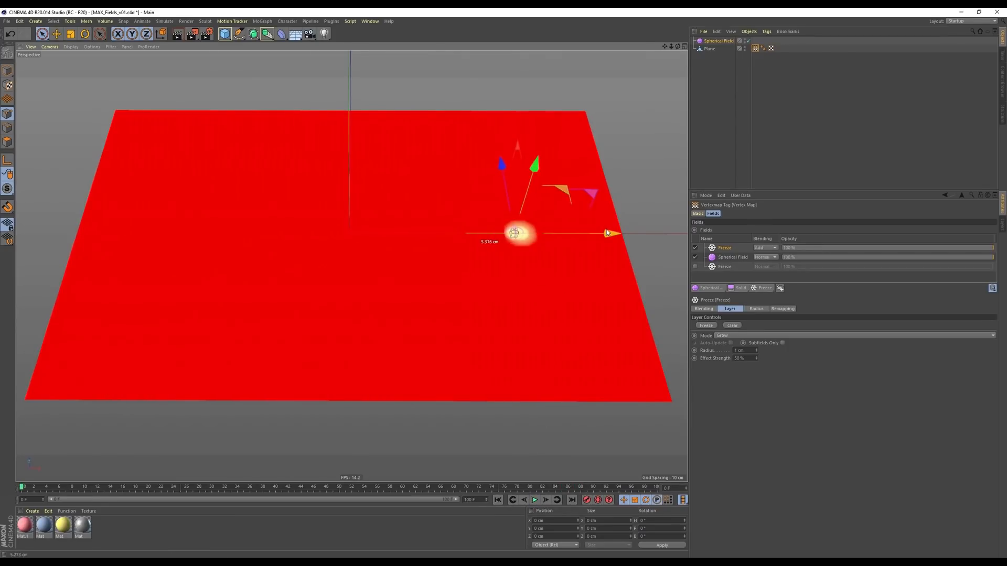
{"action": "left_click", "coordinate": [756, 309]}
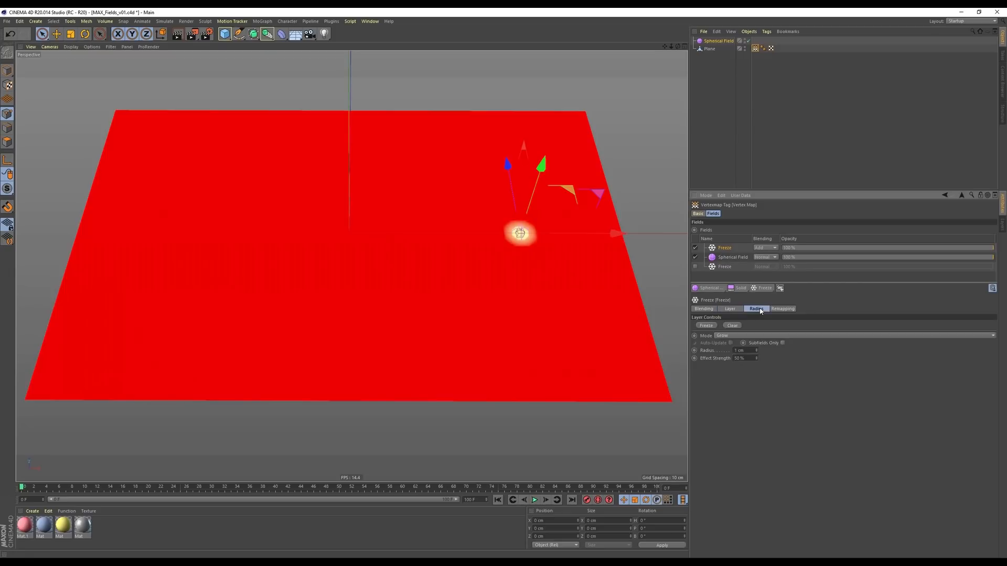
Step: Add a Shader Field to the Freeze layer's radius and load a Noise shader into it
{"action": "left_click", "coordinate": [761, 375]}
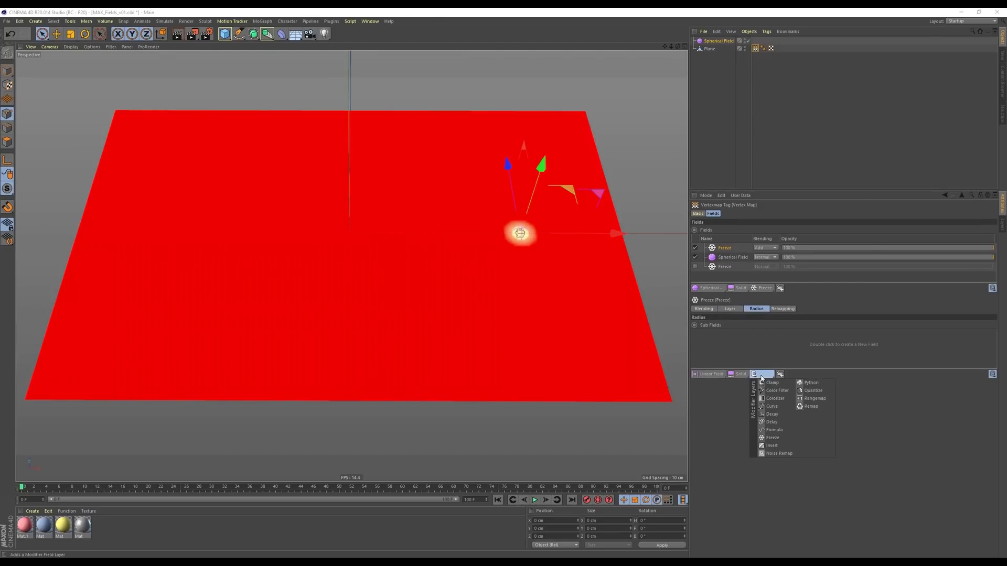
{"action": "left_click", "coordinate": [711, 374]}
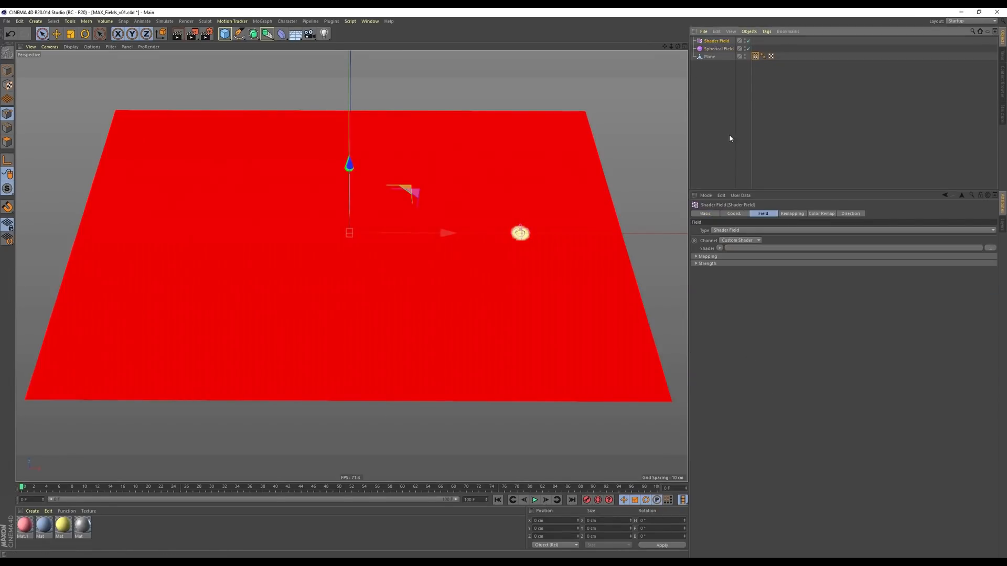
{"action": "left_click", "coordinate": [720, 249]}
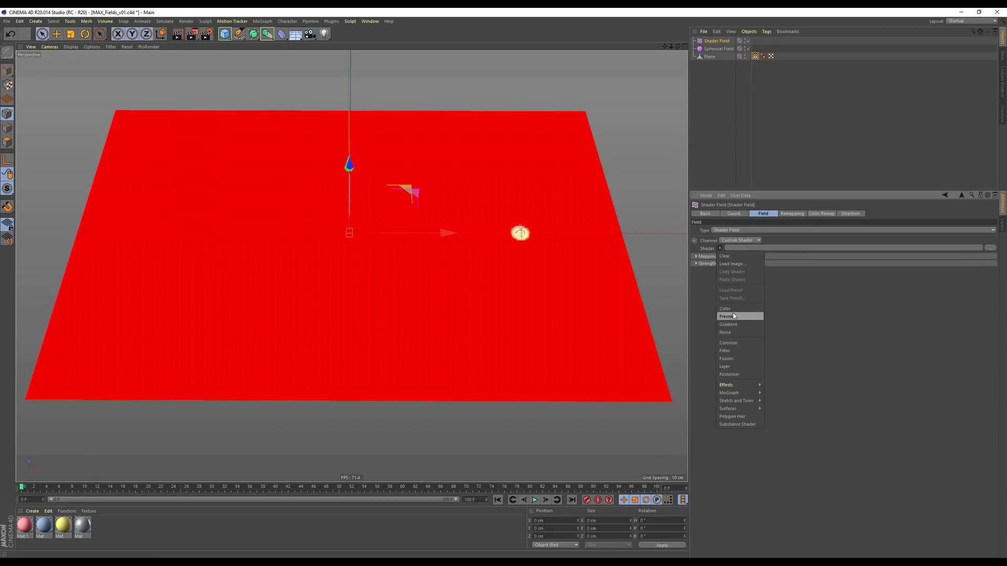
{"action": "left_click", "coordinate": [724, 332]}
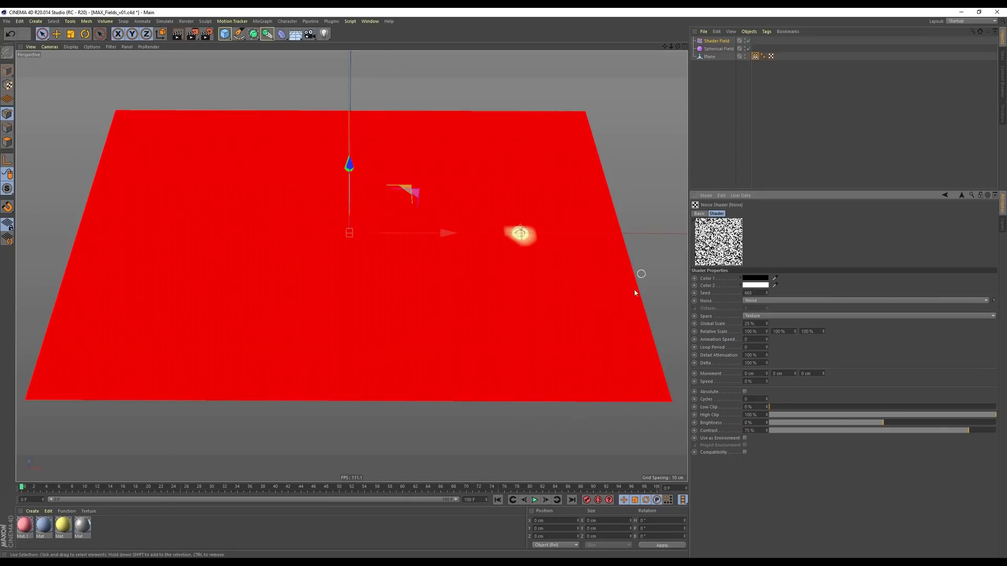
{"action": "left_click", "coordinate": [534, 499]}
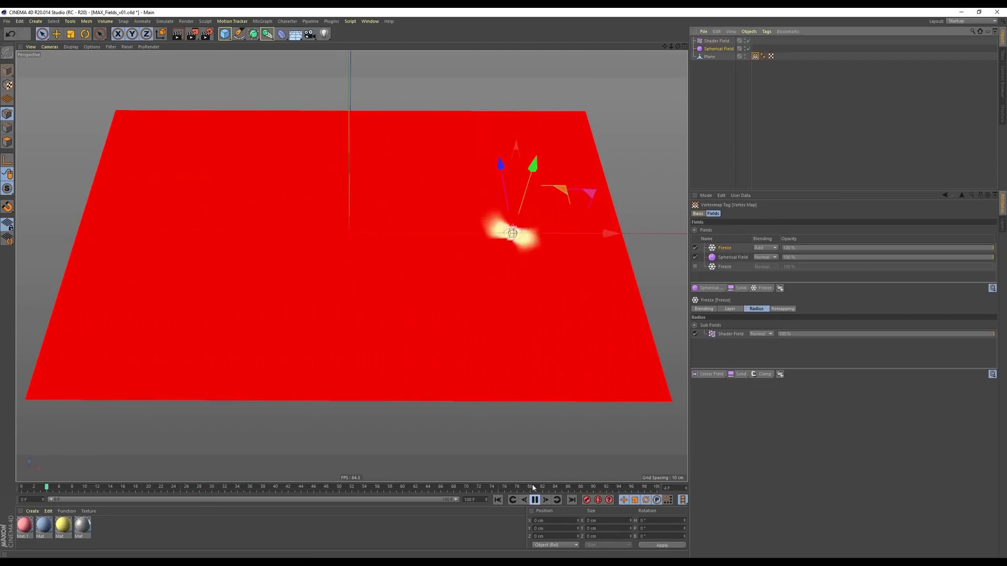
{"action": "left_click", "coordinate": [533, 500]}
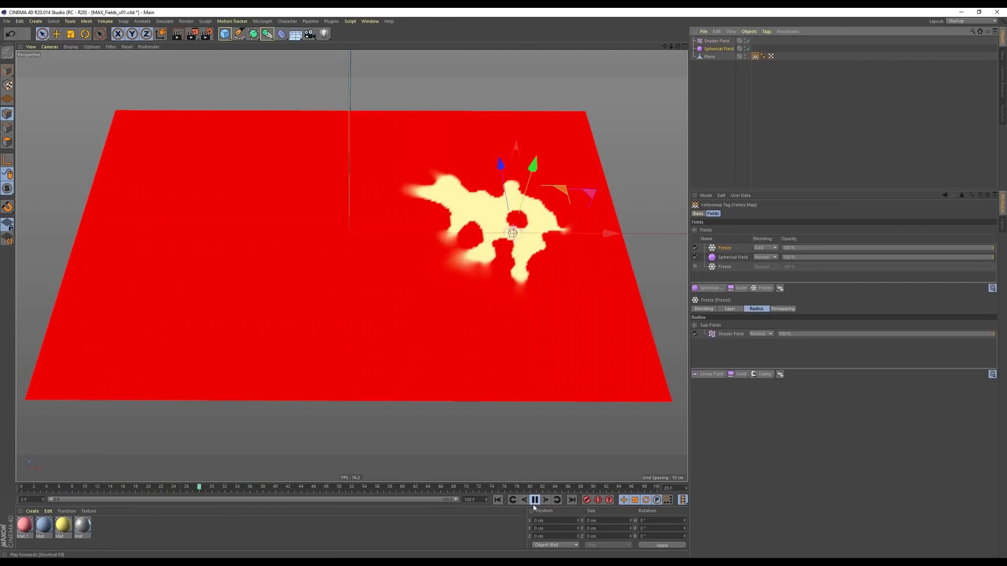
{"action": "left_click", "coordinate": [545, 500]}
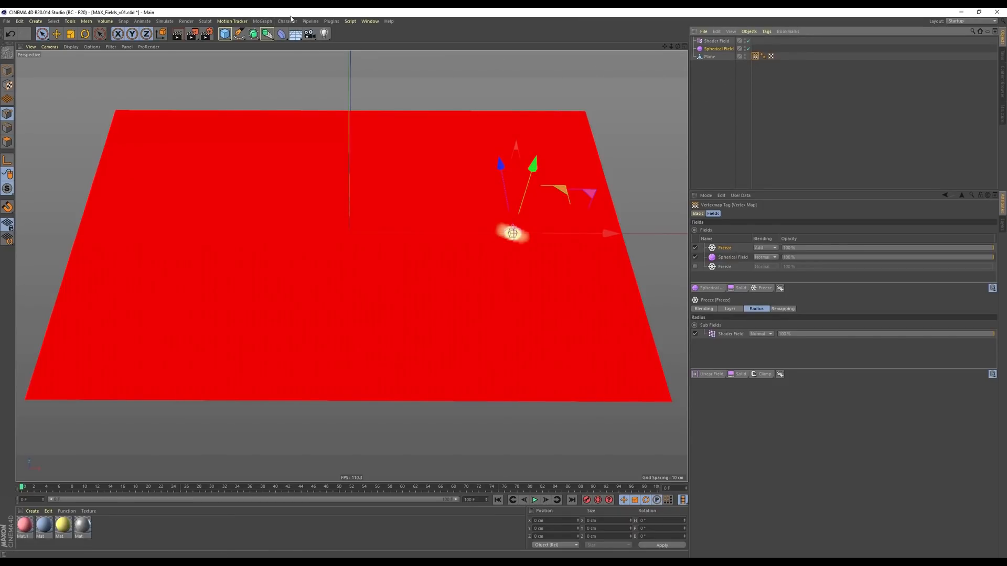
Step: Add a Matrix distributed on the plane's vertices and tag it with a MoGraph Weightmap
{"action": "left_click", "coordinate": [262, 21]}
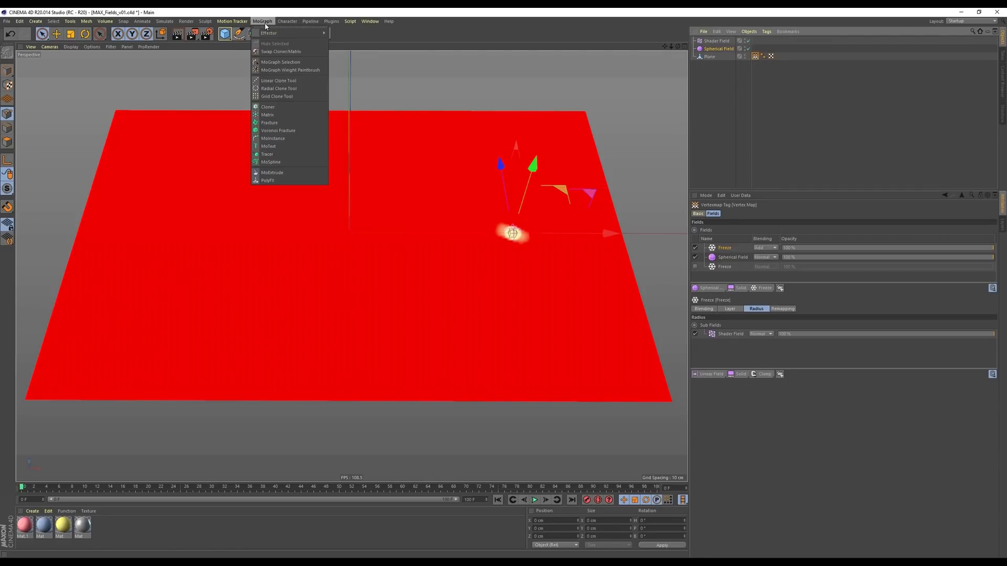
{"action": "left_click", "coordinate": [267, 114]}
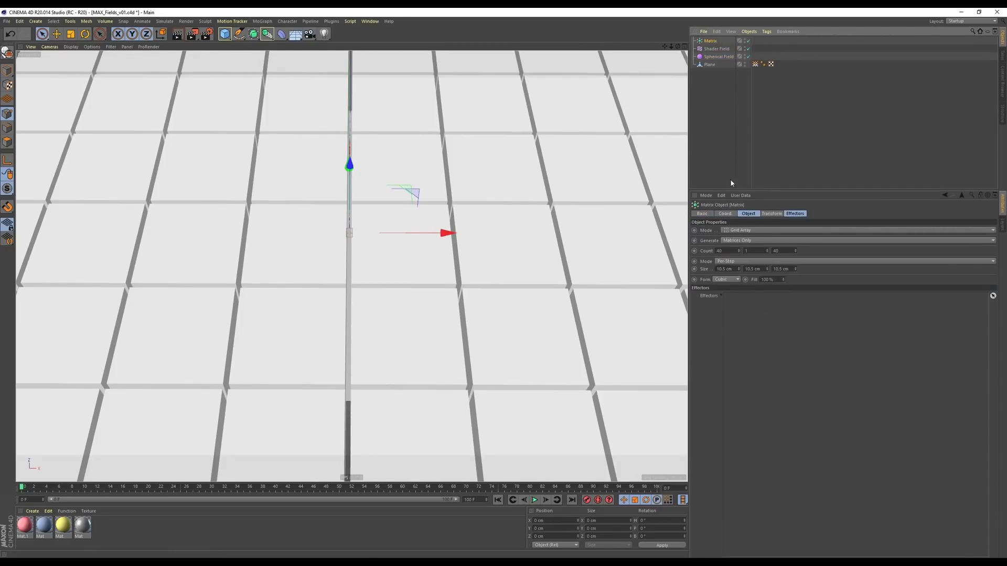
{"action": "left_click", "coordinate": [771, 214]}
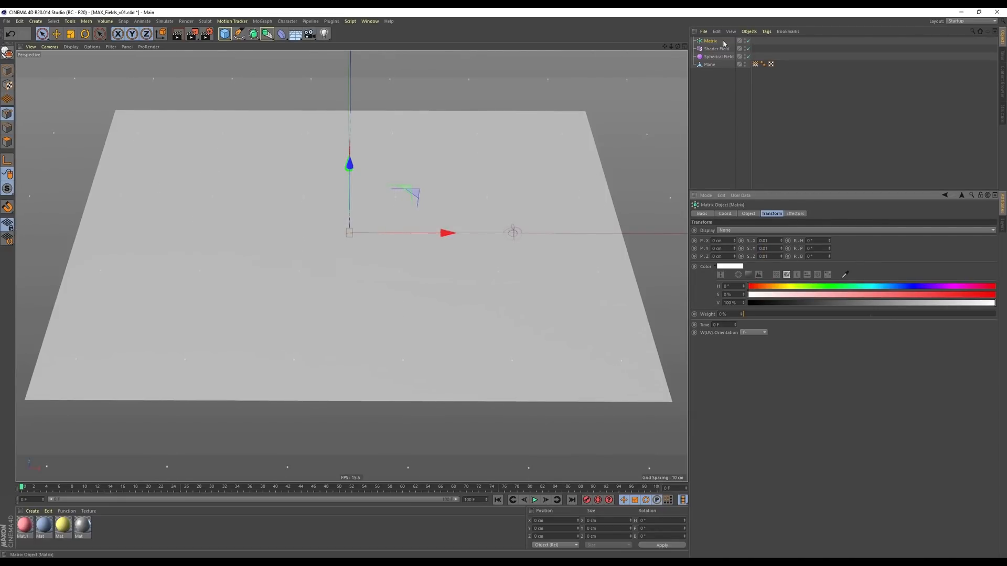
{"action": "left_click", "coordinate": [747, 213]}
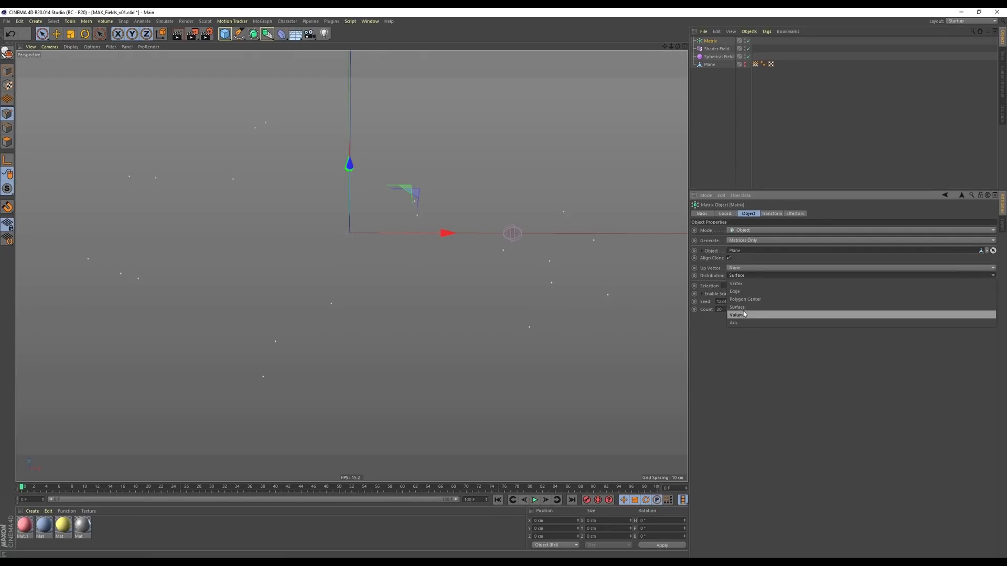
{"action": "left_click", "coordinate": [735, 283]}
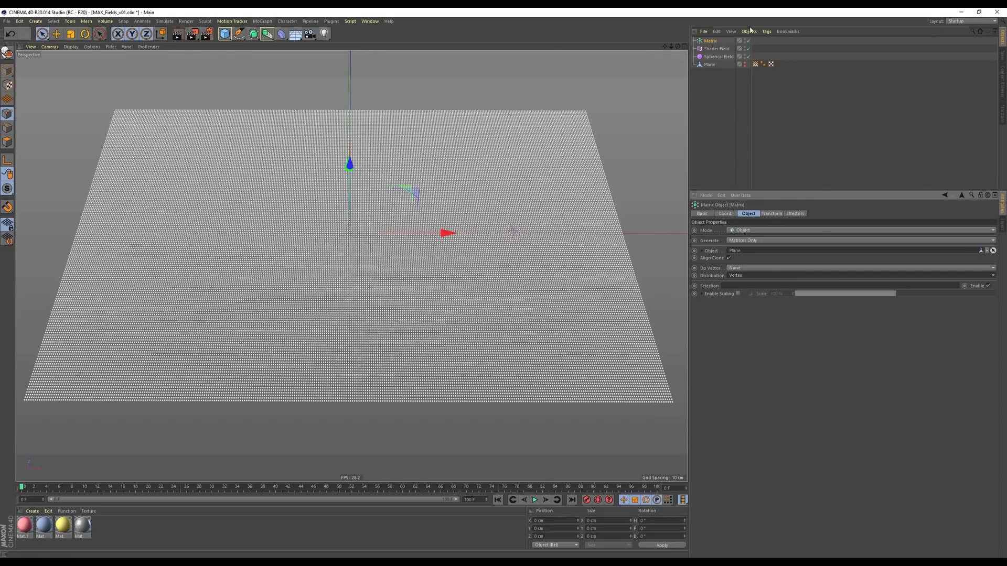
{"action": "left_click", "coordinate": [749, 31]}
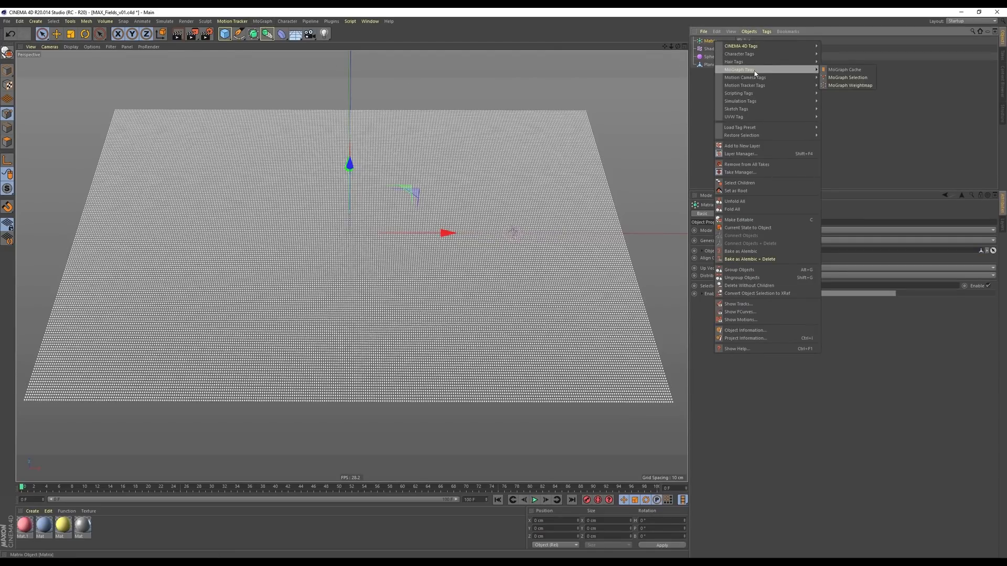
{"action": "left_click", "coordinate": [849, 85]}
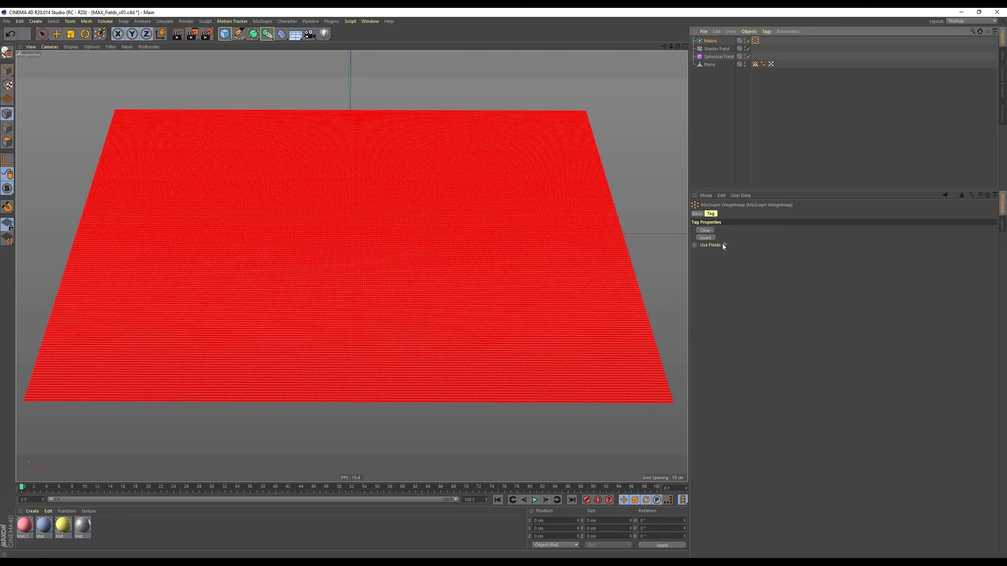
Step: Enable Use Fields on the Weightmap tag, add the plane's Vertex Map, then reselect Matrix
{"action": "left_click", "coordinate": [762, 319]}
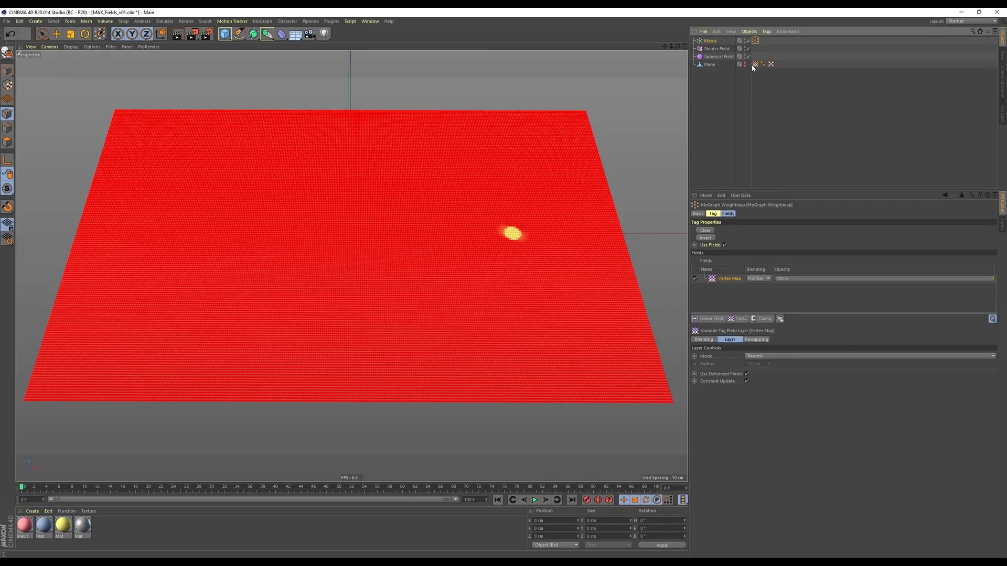
{"action": "left_click", "coordinate": [709, 40]}
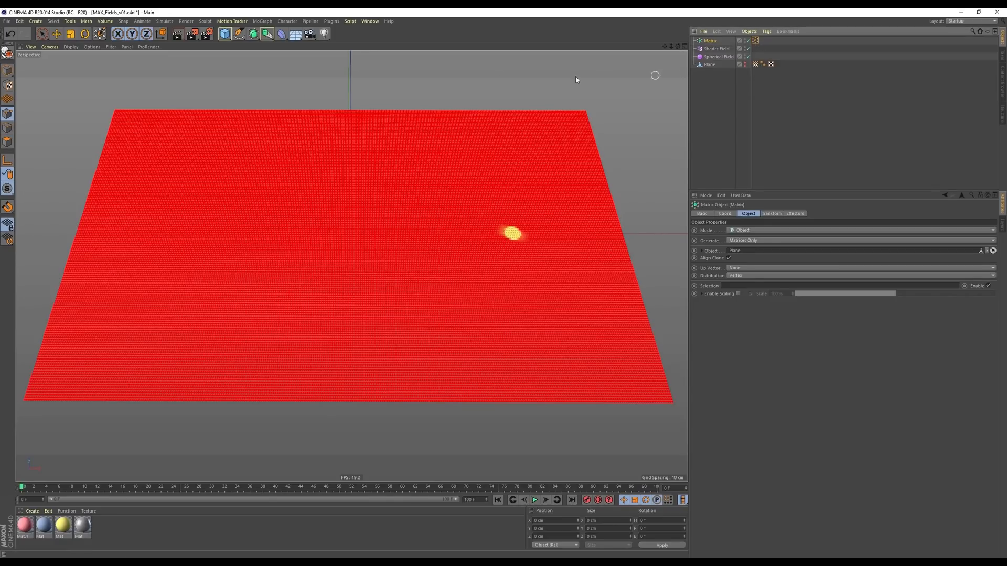
Step: Add a Plain effector and set its Selection to the MoGraph Weightmap
{"action": "left_click", "coordinate": [263, 21]}
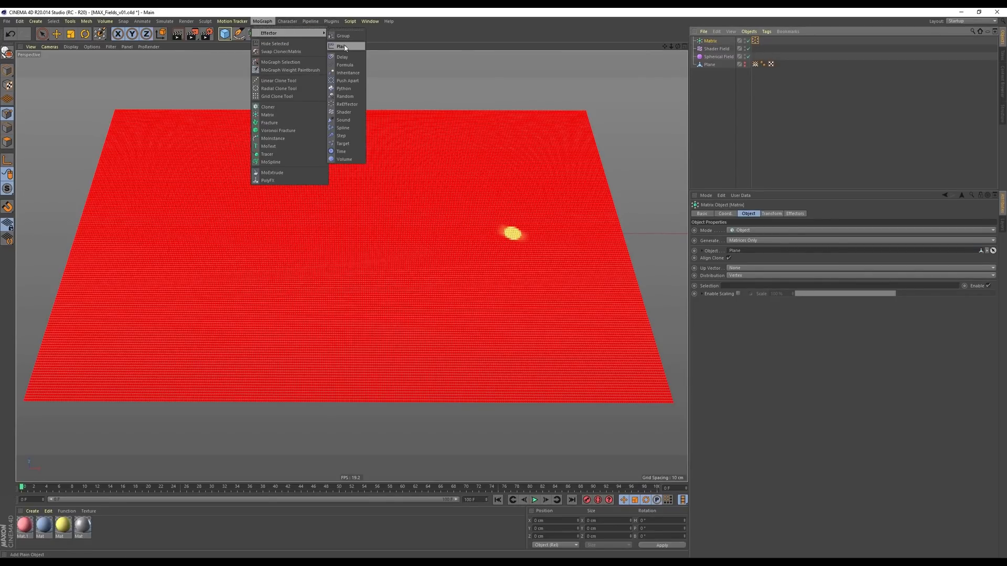
{"action": "left_click", "coordinate": [343, 47]}
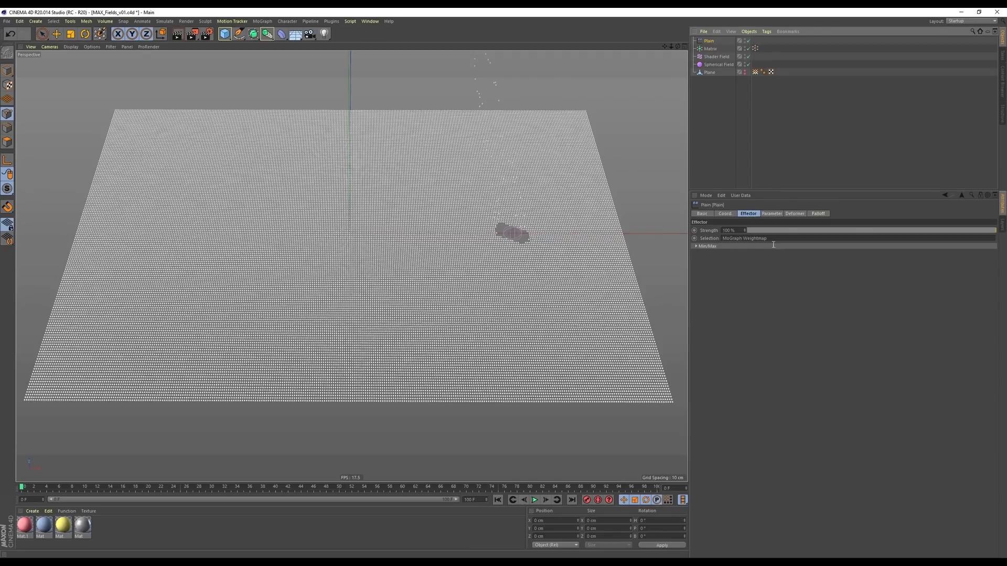
{"action": "left_click", "coordinate": [772, 214]}
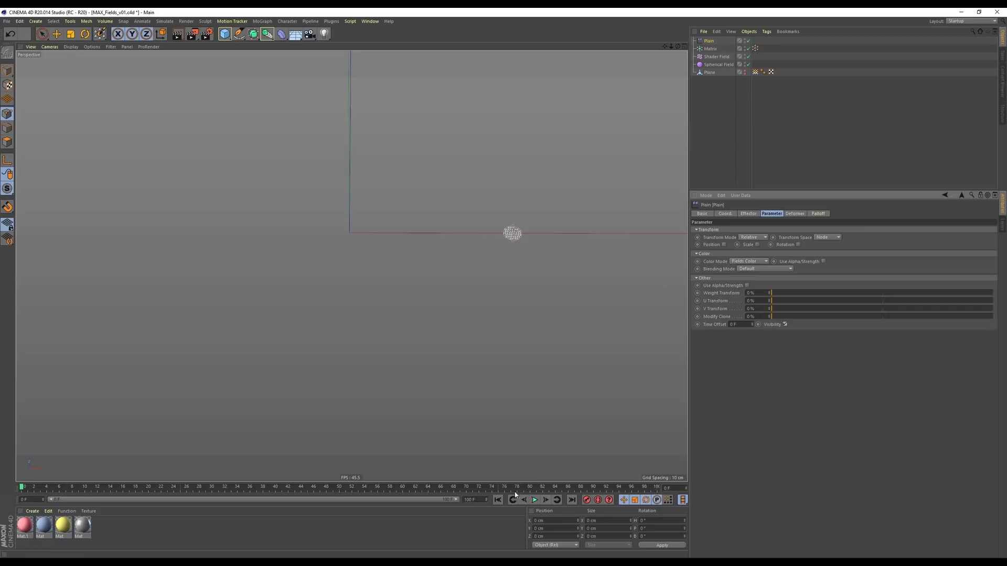
Step: Play the growth animation to preview the revealed patches, then reselect the Matrix
{"action": "left_click", "coordinate": [534, 500]}
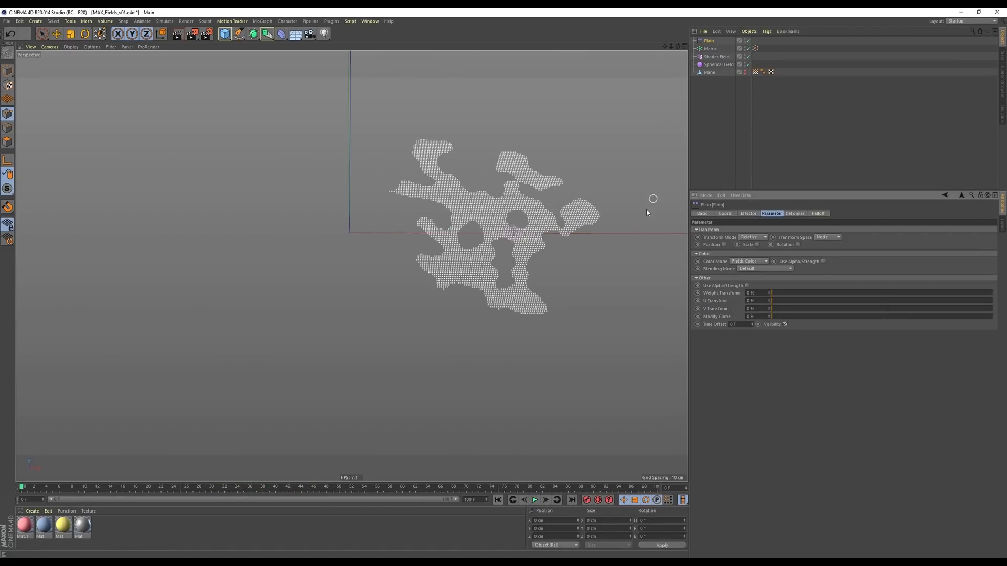
{"action": "left_click", "coordinate": [535, 500]}
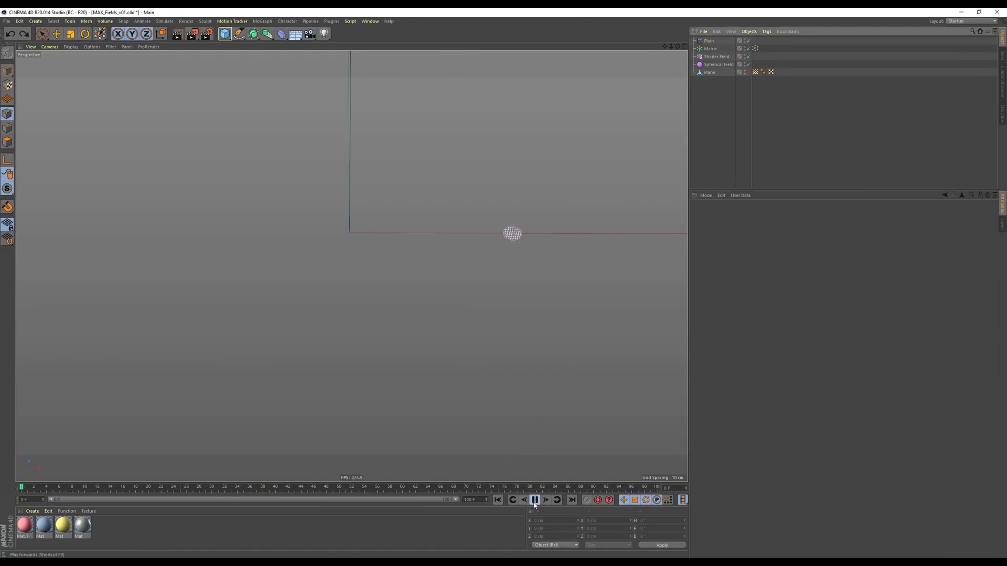
{"action": "left_click", "coordinate": [535, 500]}
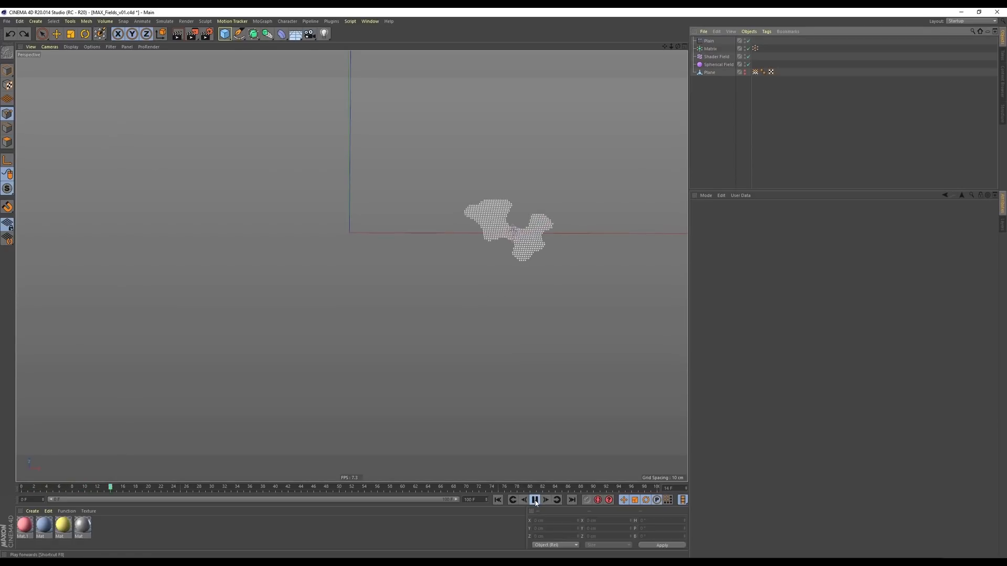
{"action": "left_click", "coordinate": [535, 500]}
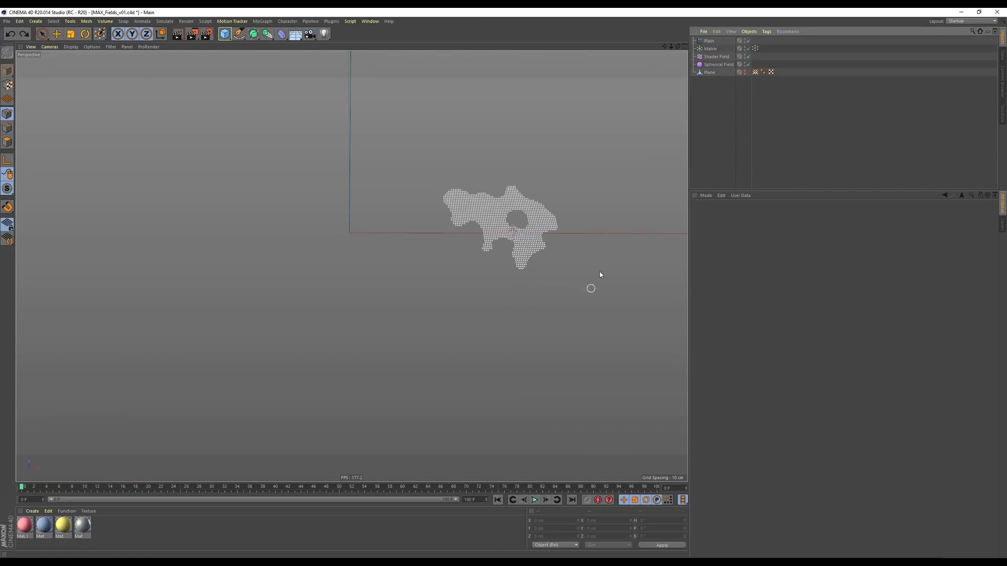
{"action": "left_click", "coordinate": [710, 49]}
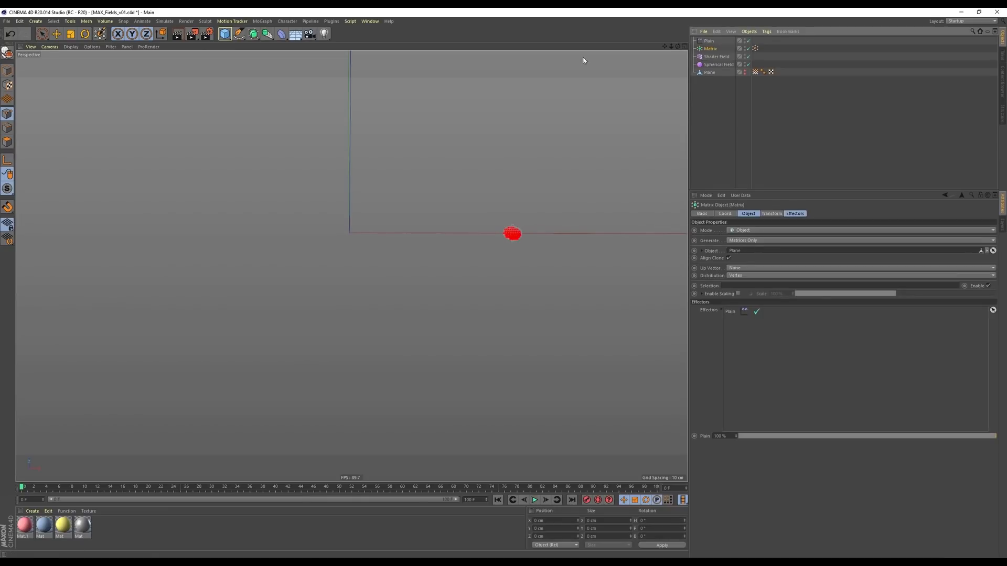
Step: Add a Volume Builder from the volume menu and play the animation to watch the growth
{"action": "left_click", "coordinate": [105, 21]}
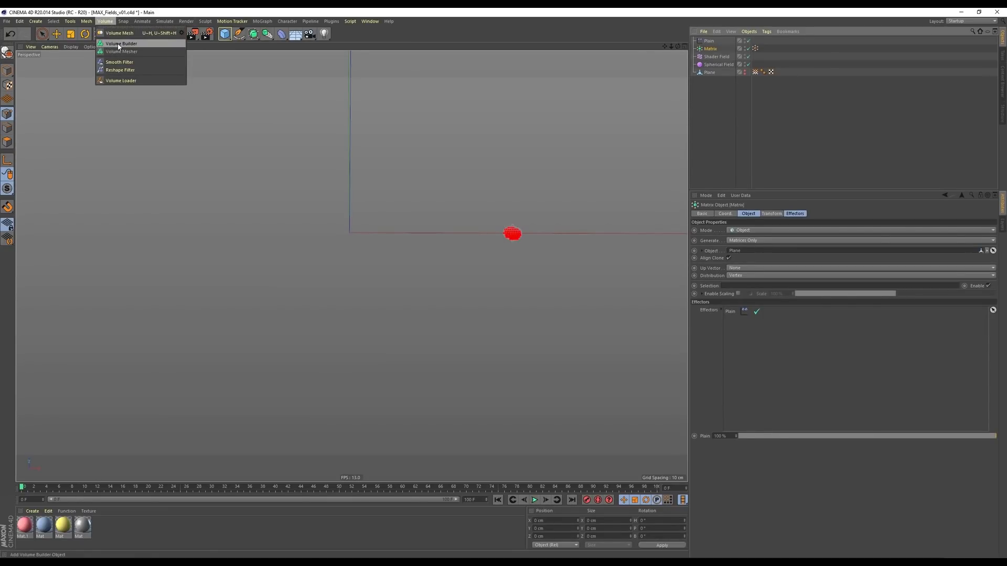
{"action": "left_click", "coordinate": [121, 43]}
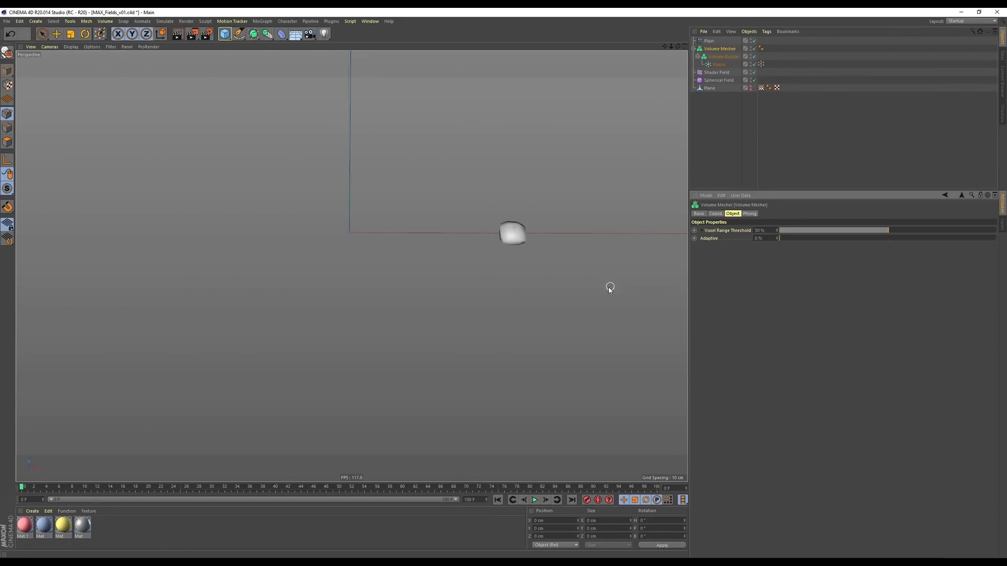
{"action": "left_click", "coordinate": [533, 500]}
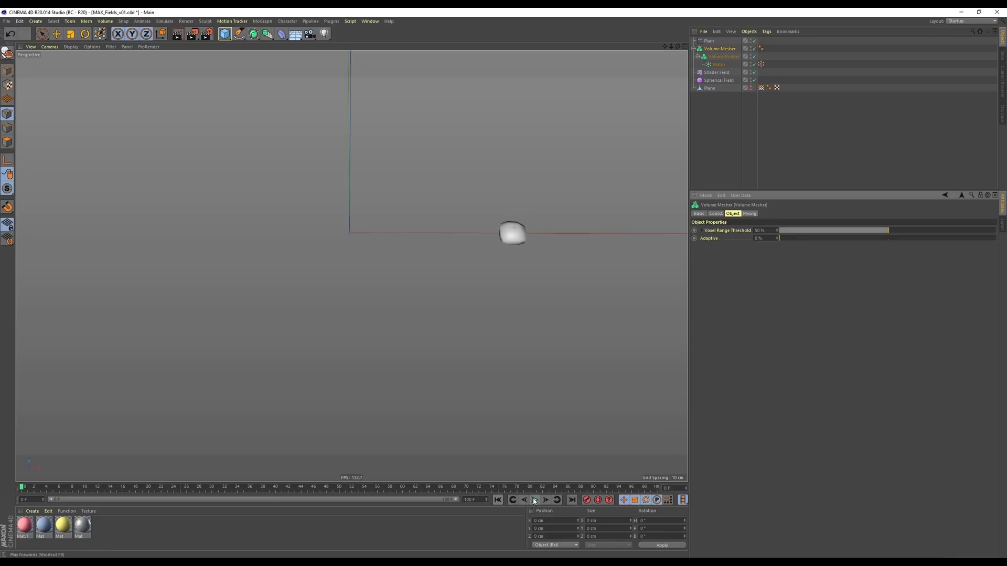
{"action": "left_click", "coordinate": [534, 500]}
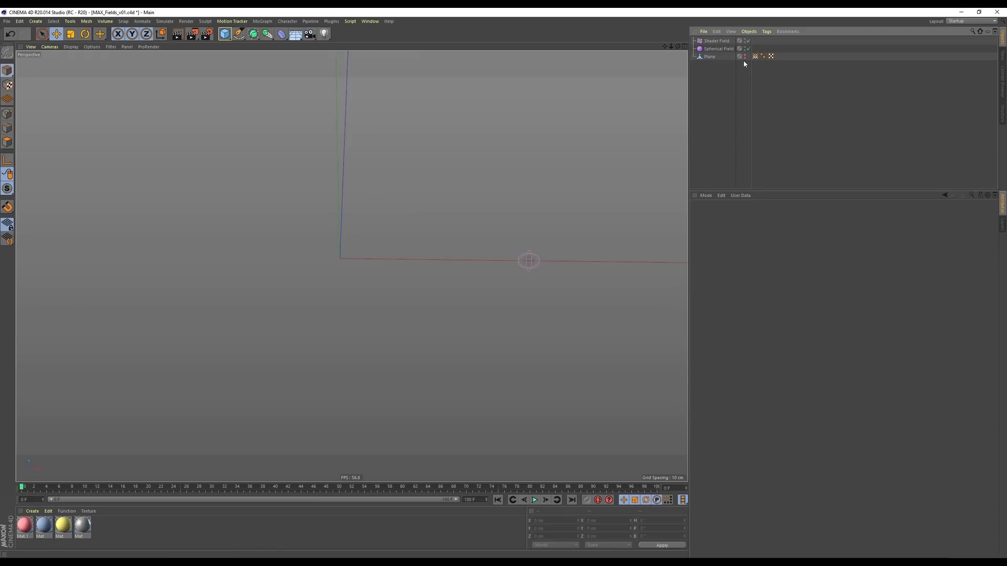
Step: Make the plane visible again and add a Displacer deformer under it
{"action": "left_click", "coordinate": [709, 57]}
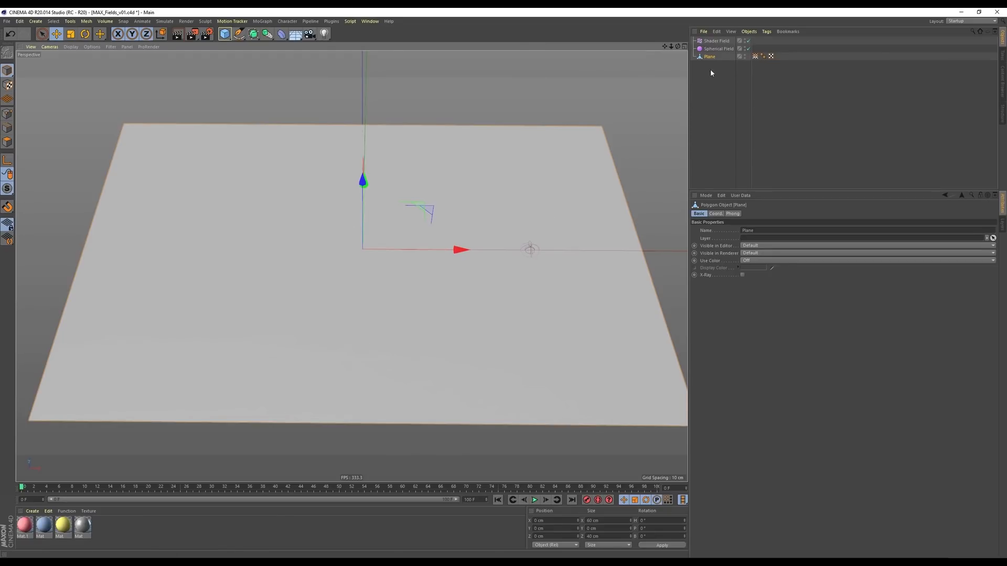
{"action": "left_click", "coordinate": [281, 34]}
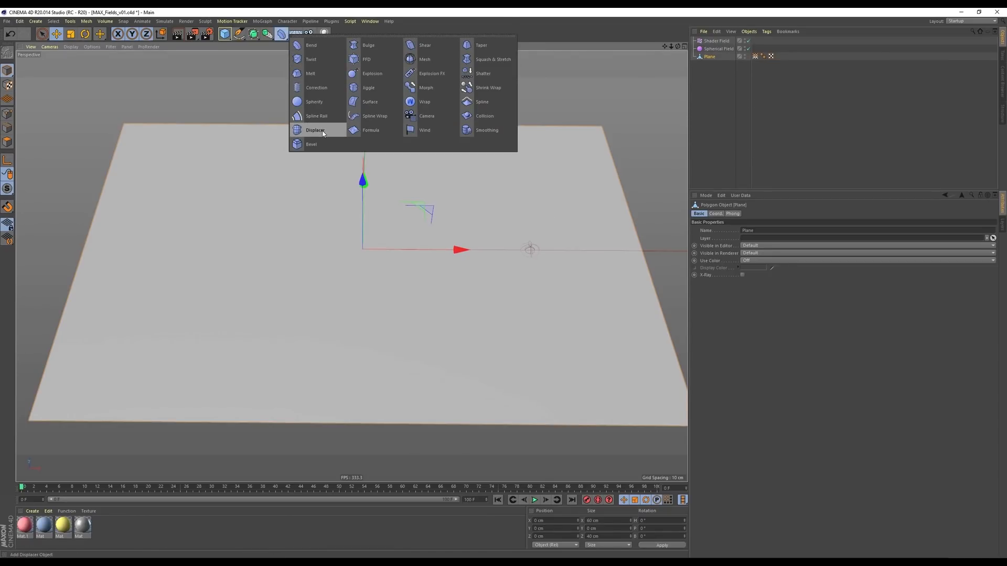
{"action": "left_click", "coordinate": [315, 129]}
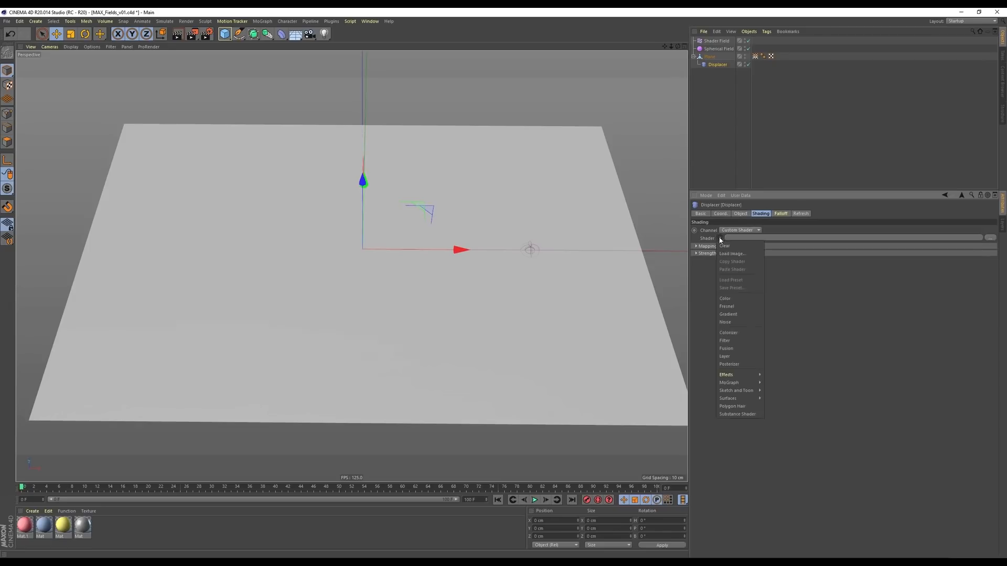
Step: Drive the Displacer with a Noise shader at global scale 10
{"action": "left_click", "coordinate": [725, 322]}
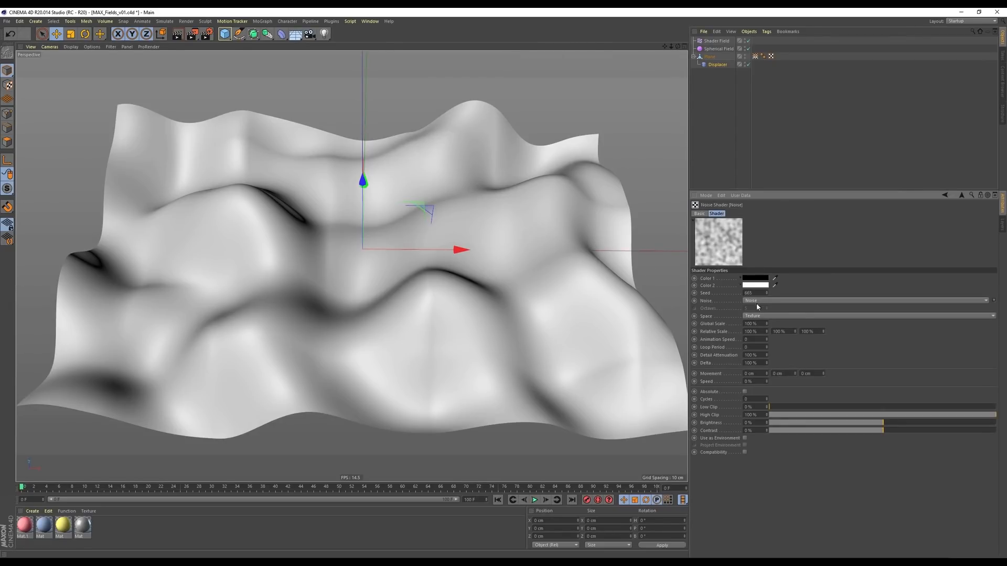
{"action": "left_click", "coordinate": [751, 324]}
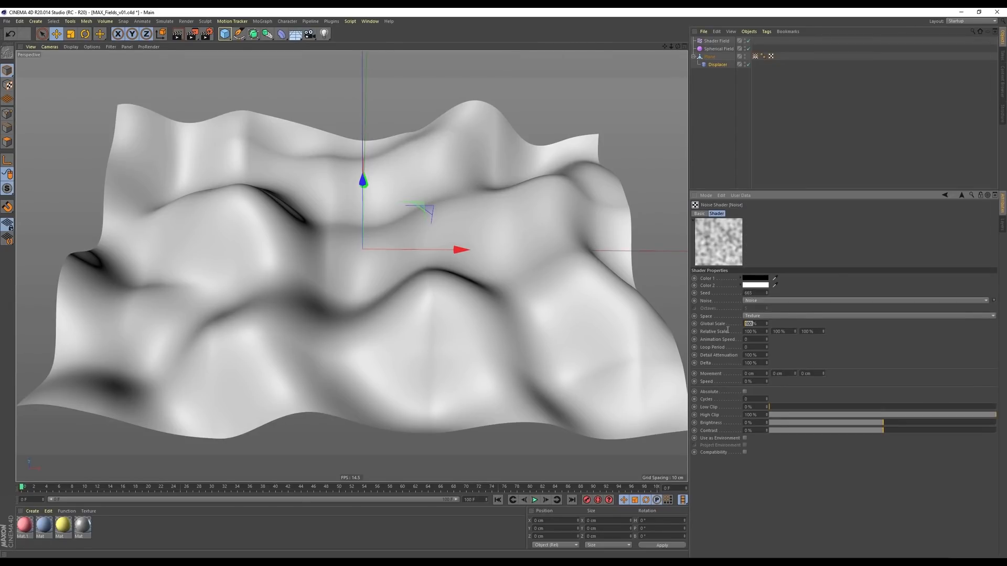
{"action": "type", "text": "10"}
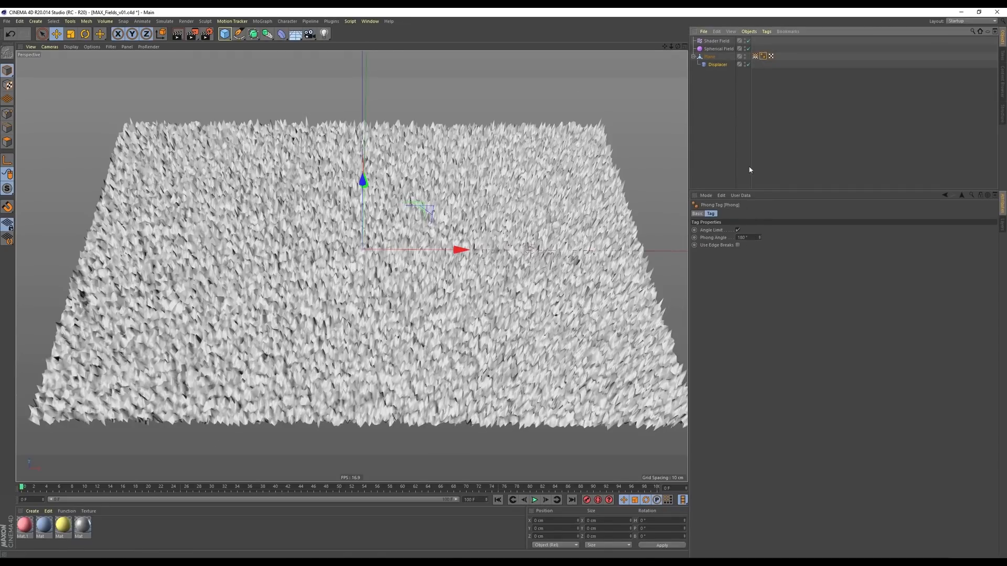
Step: Add a Restriction tag to the Displacer and set displacement to Intensity, height 4 cm
{"action": "right_click", "coordinate": [718, 64]}
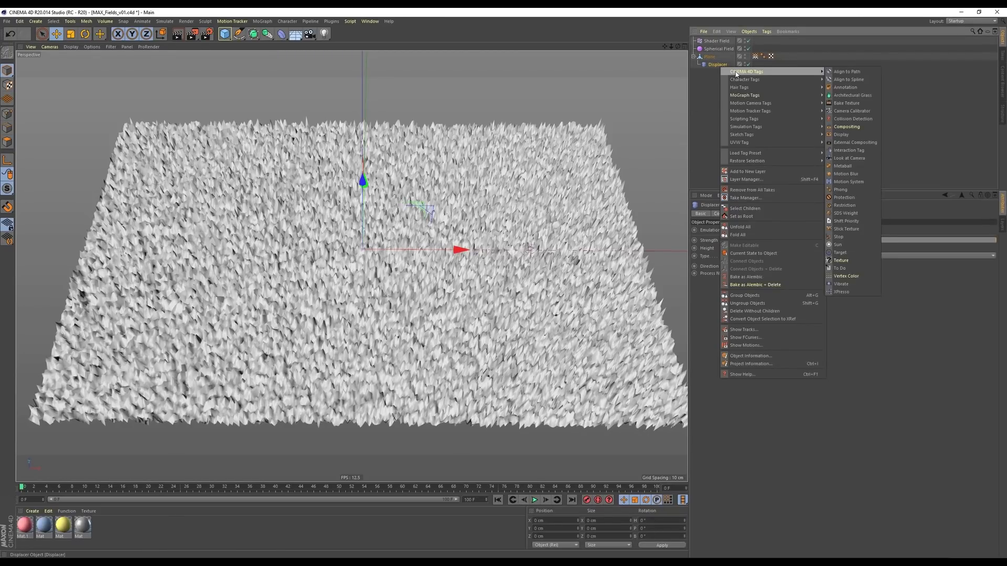
{"action": "mouse_move", "coordinate": [843, 205]}
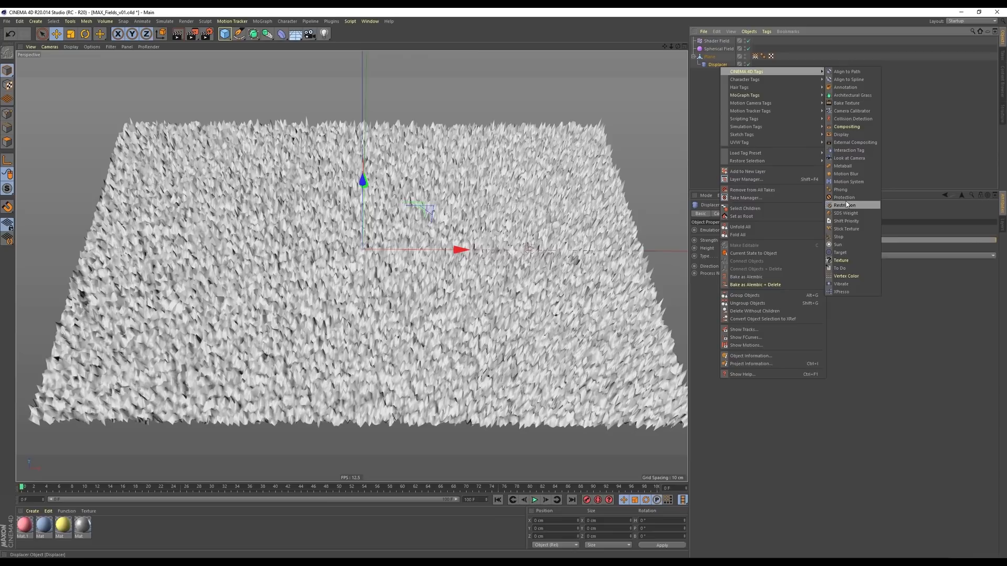
{"action": "left_click", "coordinate": [844, 205]}
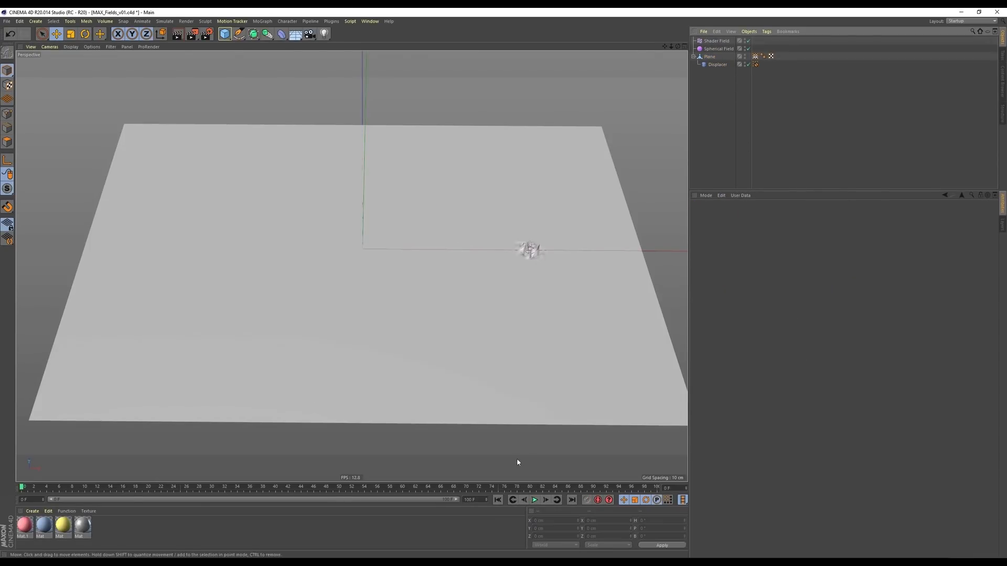
{"action": "left_click", "coordinate": [534, 500]}
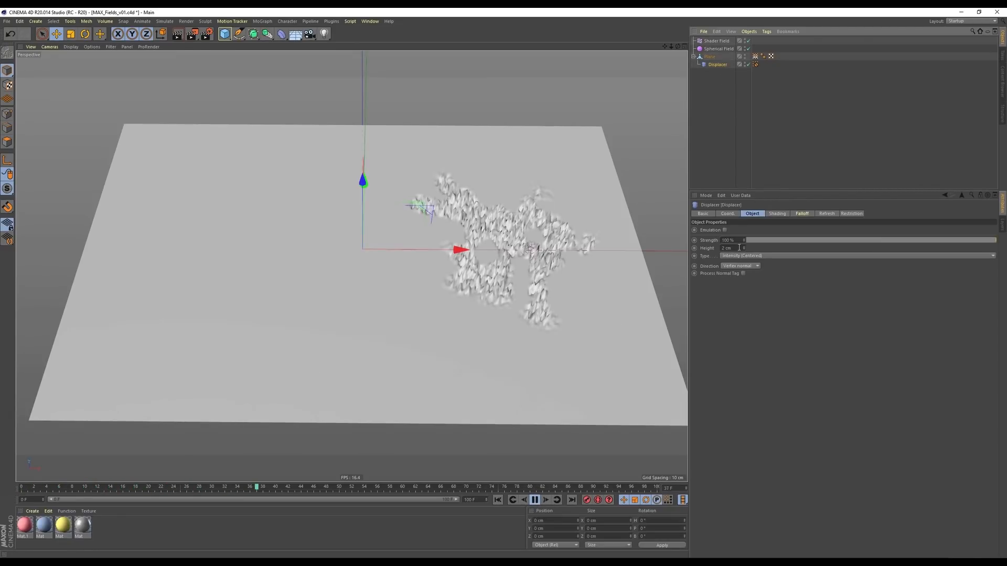
{"action": "left_click", "coordinate": [857, 255]}
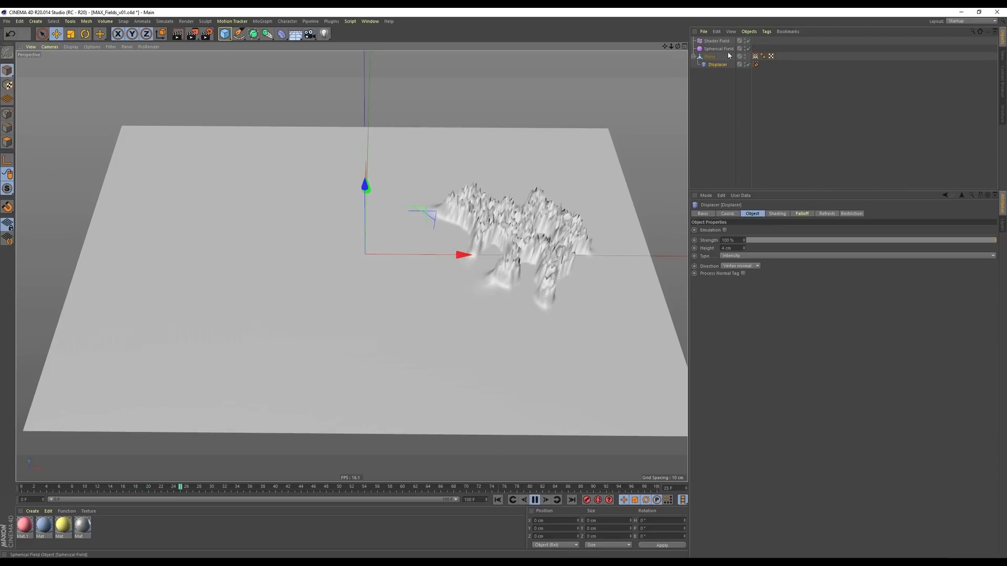
{"action": "left_click", "coordinate": [776, 213]}
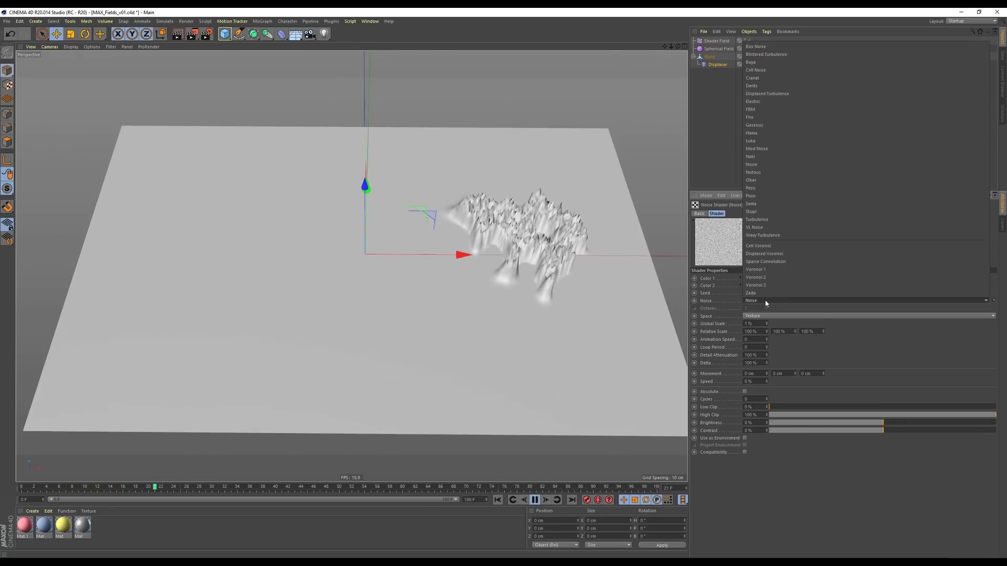
Step: Switch the displacement Noise shader to a different noise type
{"action": "left_click", "coordinate": [750, 203]}
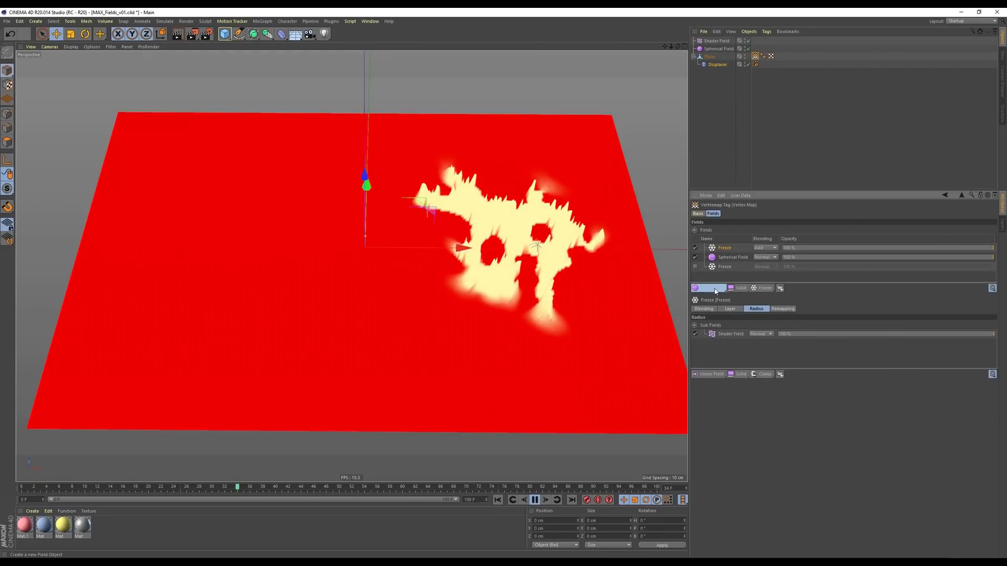
Step: Open the vertex map's special field layers list to reach Modifier Layers
{"action": "left_click", "coordinate": [708, 288]}
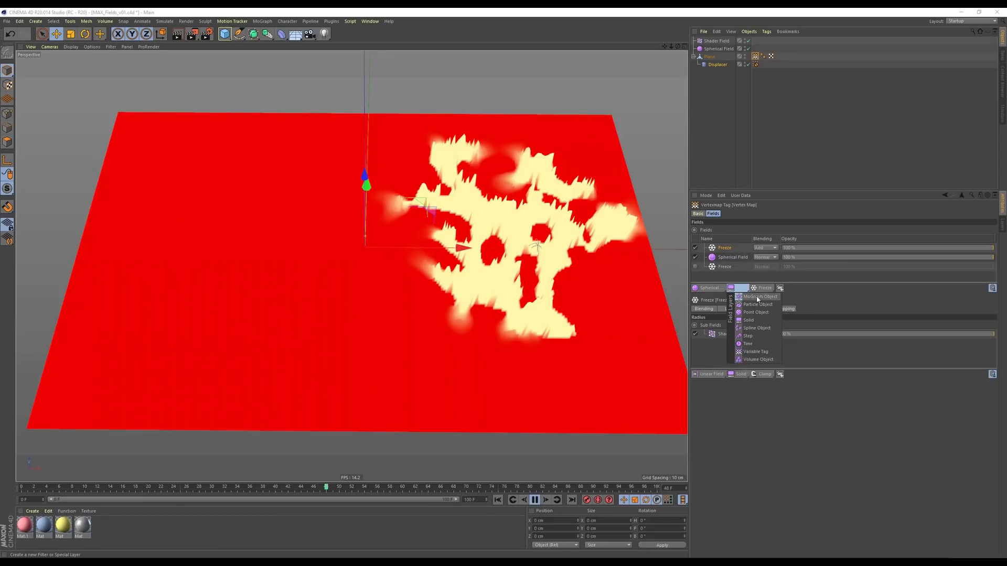
{"action": "mouse_move", "coordinate": [758, 303]}
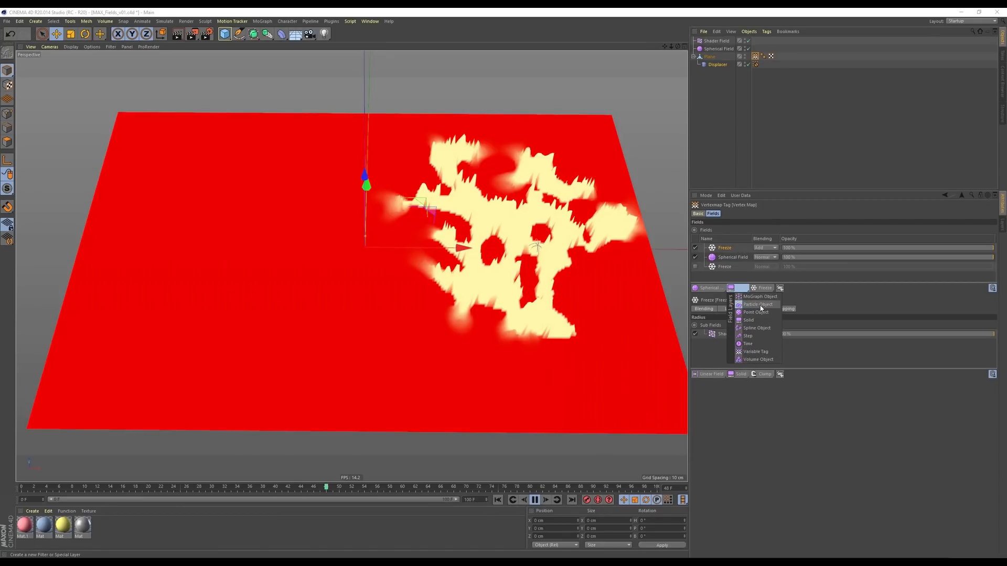
{"action": "mouse_move", "coordinate": [755, 313]}
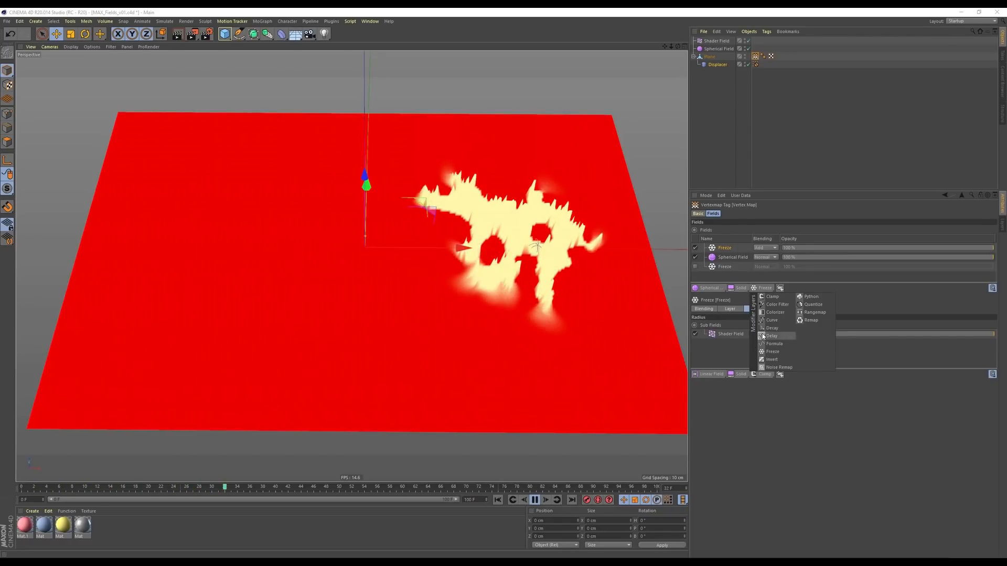
Step: Add a Delay layer to the vertex map fields, blending Subtract in Spring mode
{"action": "left_click", "coordinate": [773, 336]}
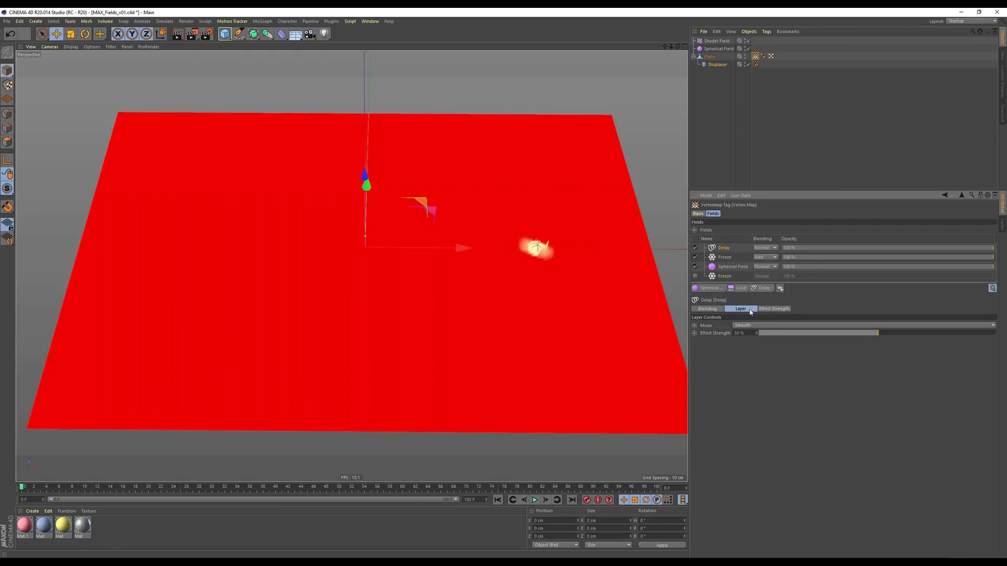
{"action": "left_click", "coordinate": [766, 248]}
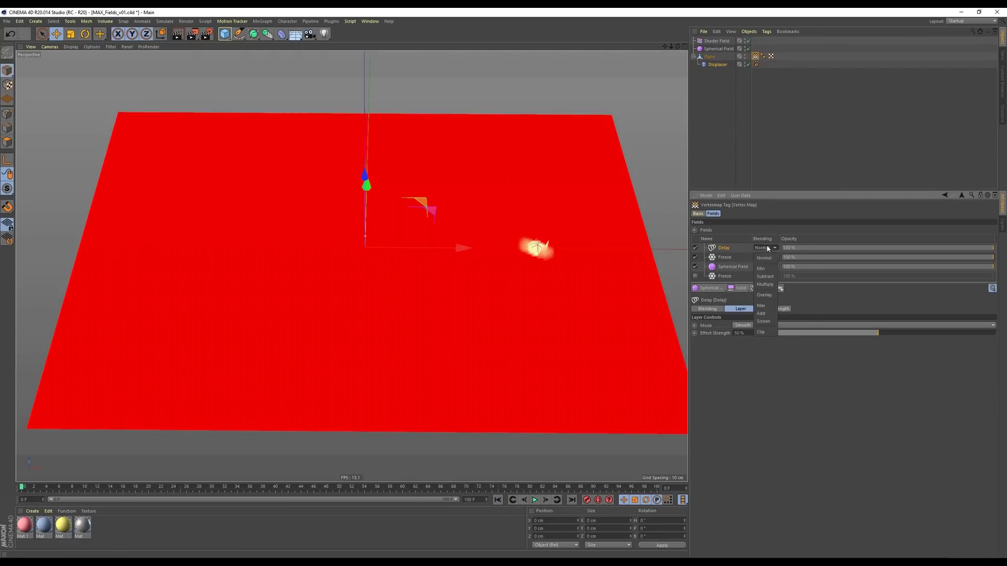
{"action": "left_click", "coordinate": [761, 314]}
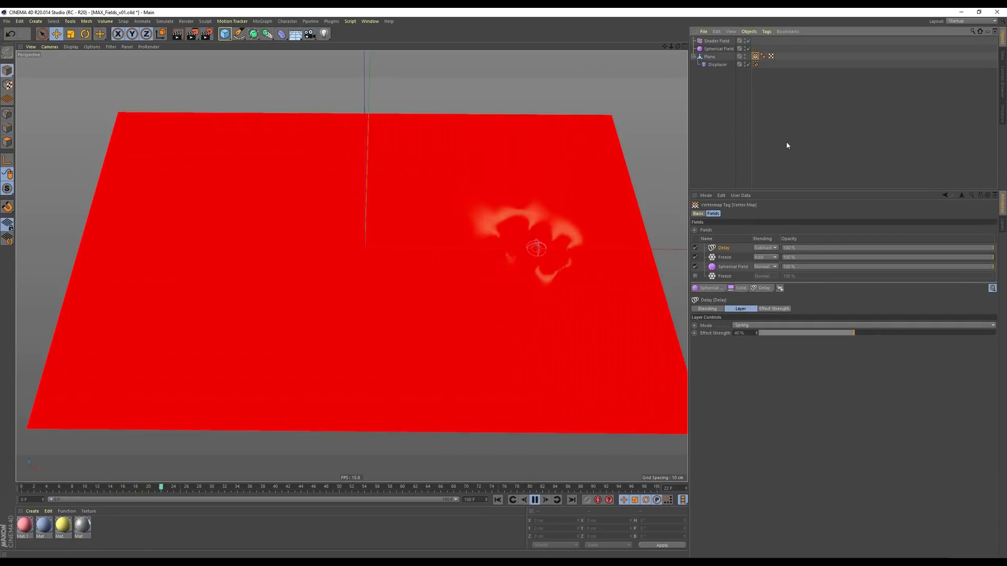
{"action": "left_click", "coordinate": [534, 500]}
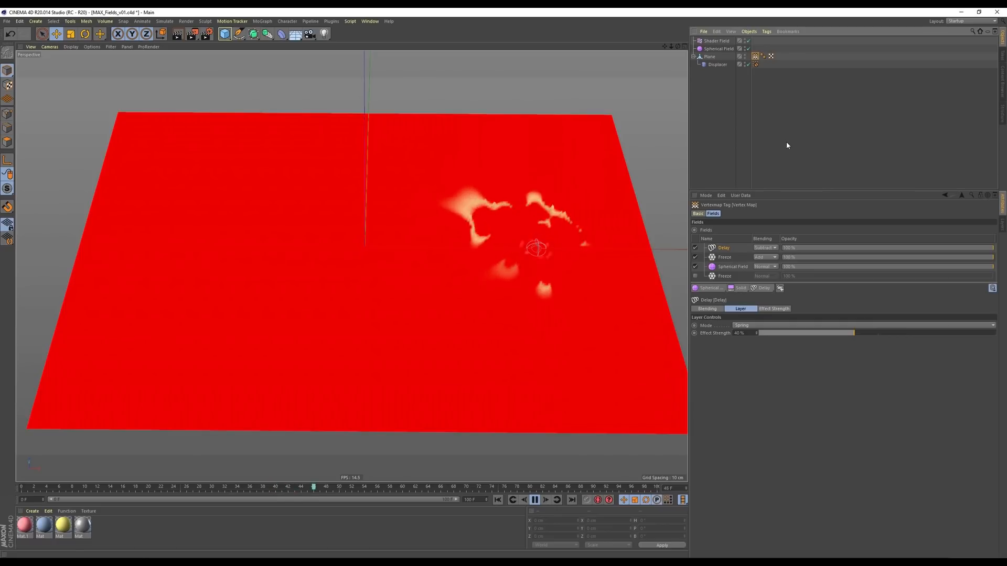